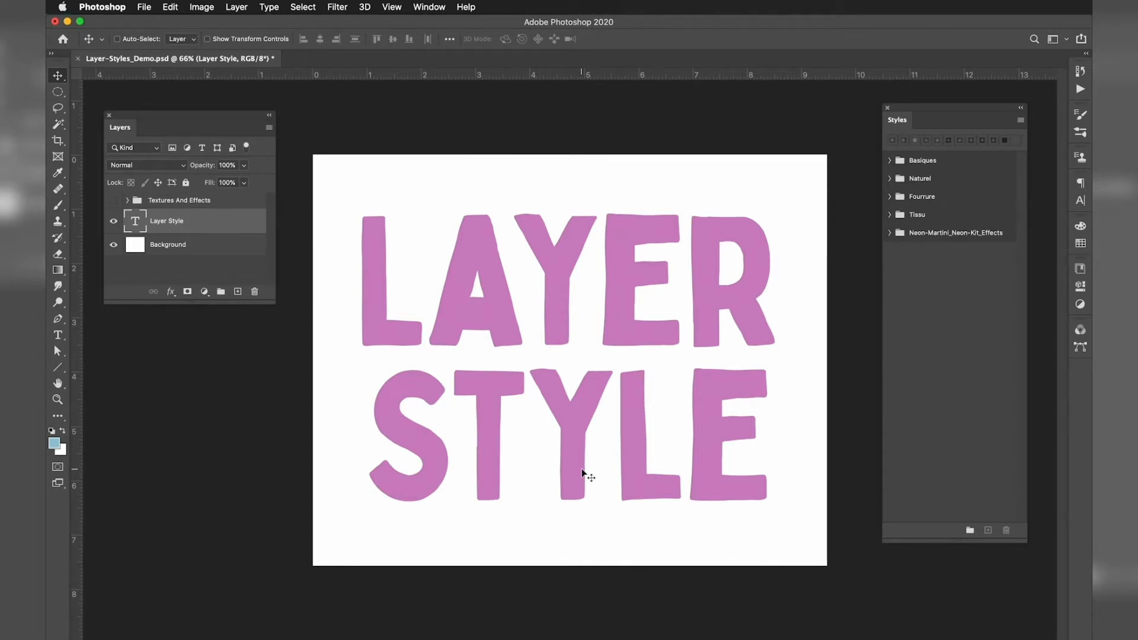
mouse_move(195, 255)
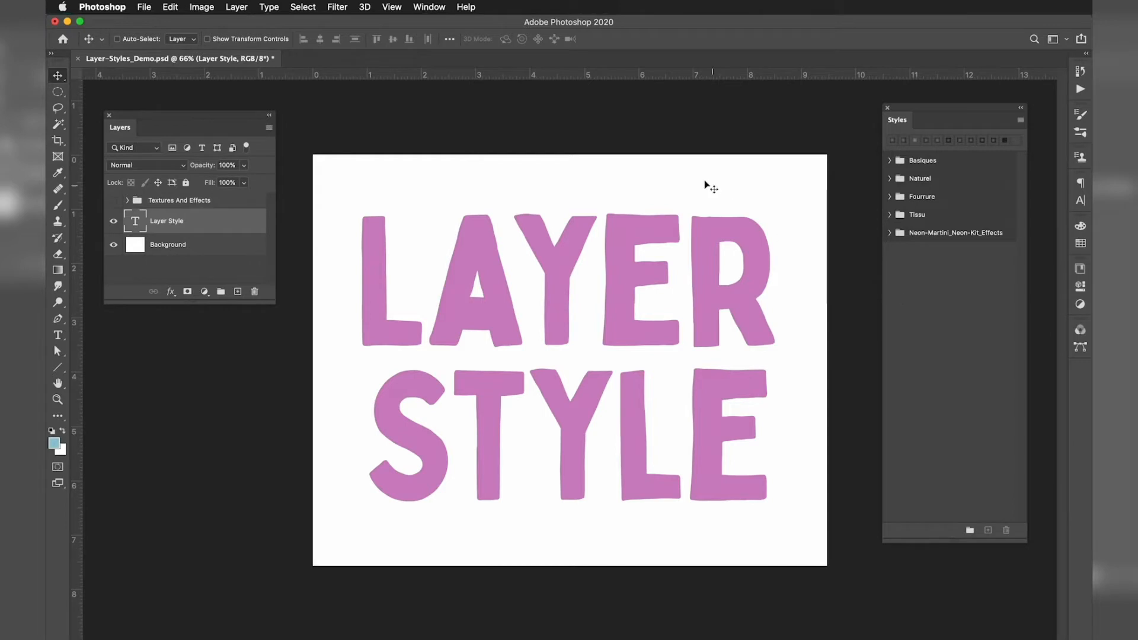
mouse_move(673, 158)
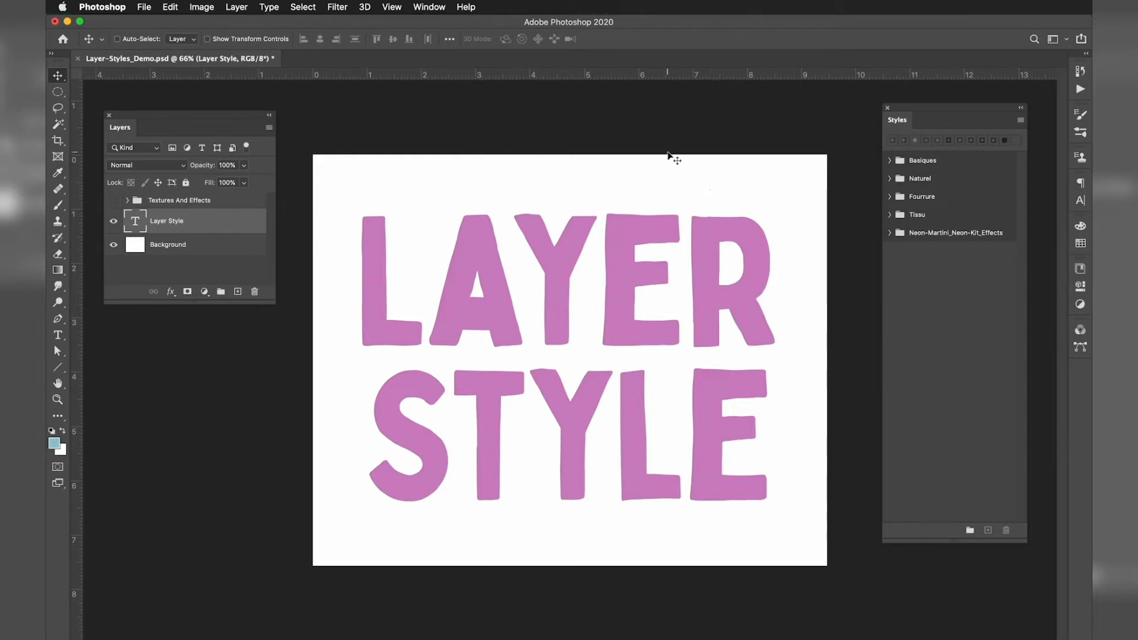
mouse_move(439, 11)
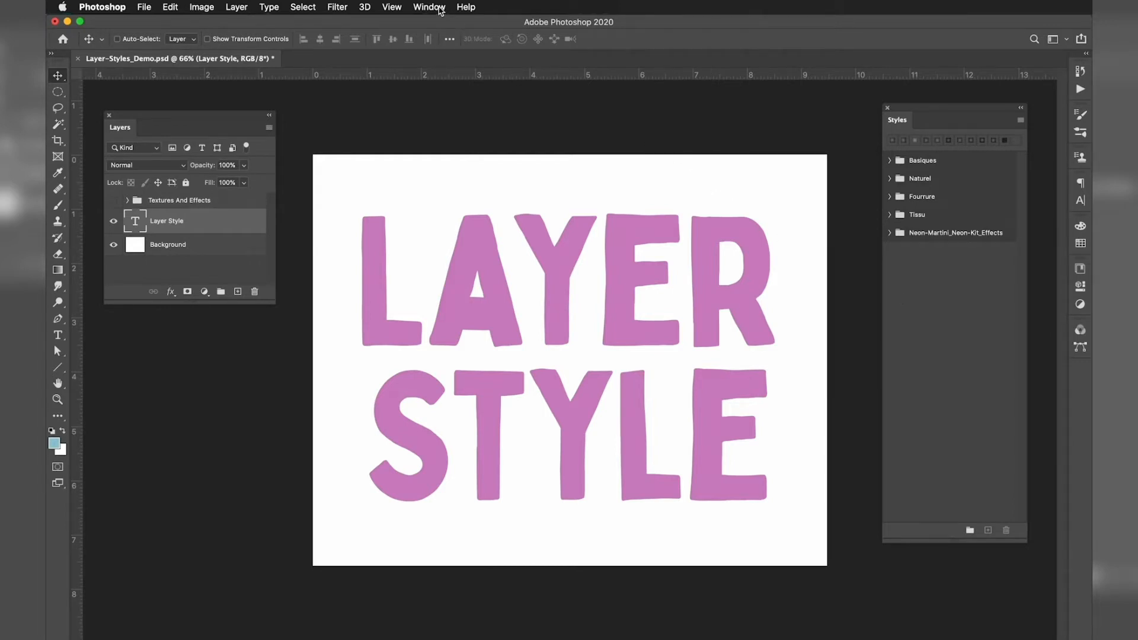
Start Import Styles from the Styles panel menu after dismissing the panel list
left_click(428, 7)
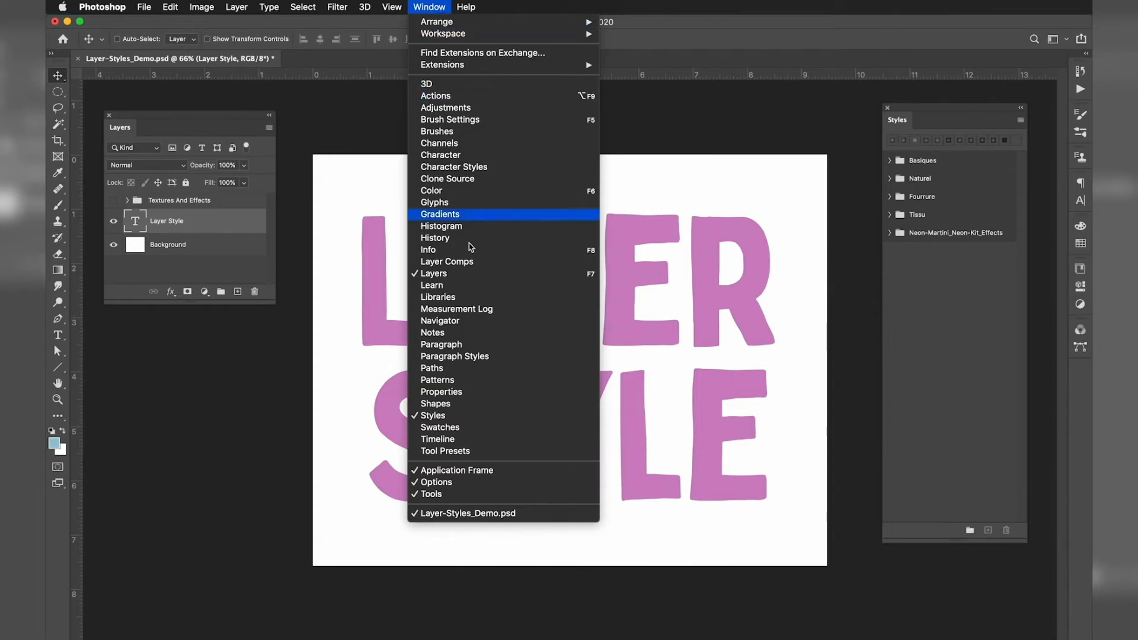
mouse_move(438, 439)
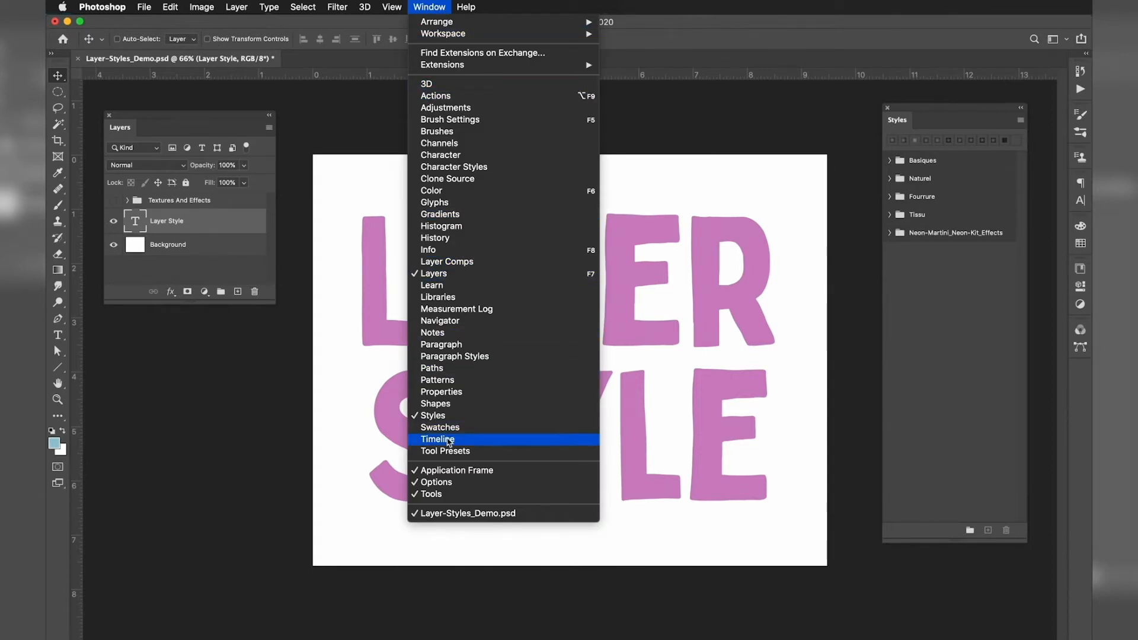
left_click(437, 439)
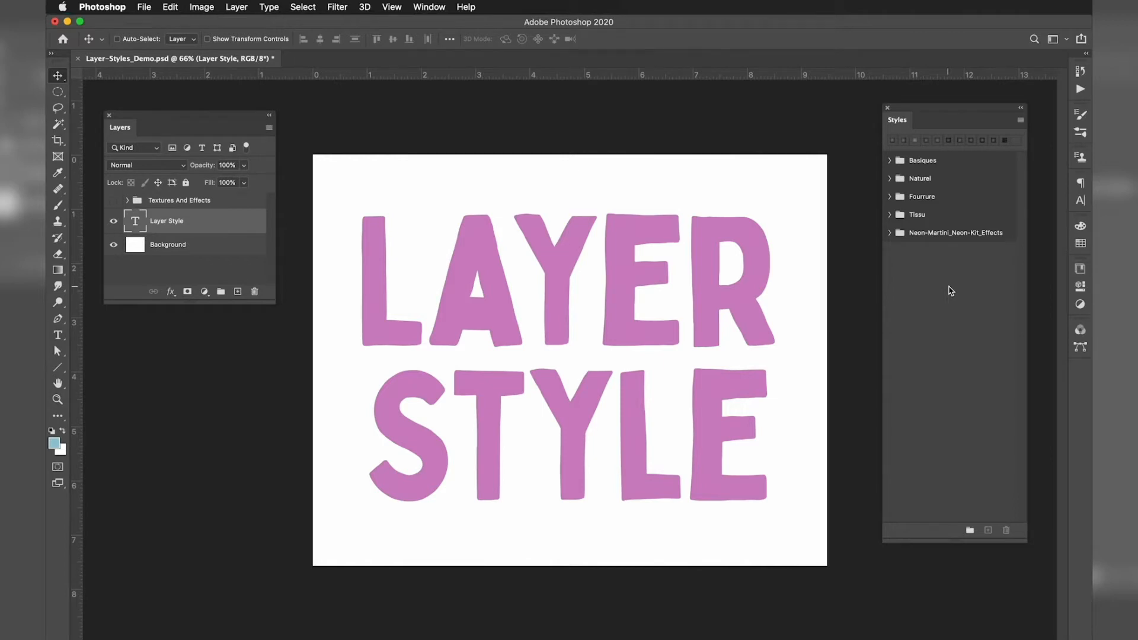
mouse_move(1022, 127)
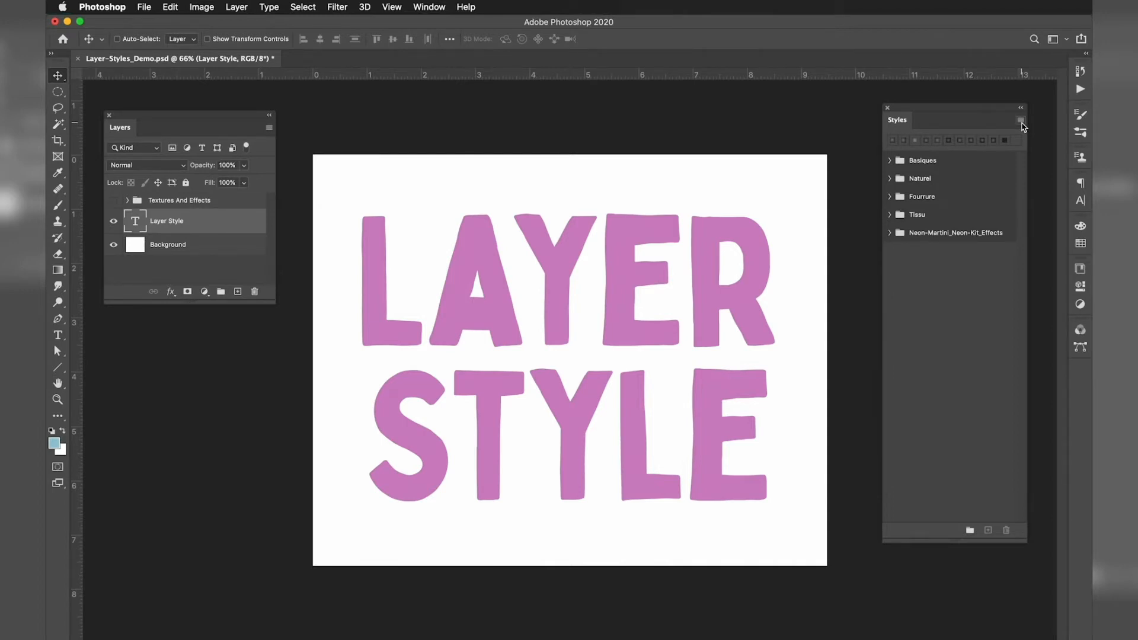
left_click(1021, 121)
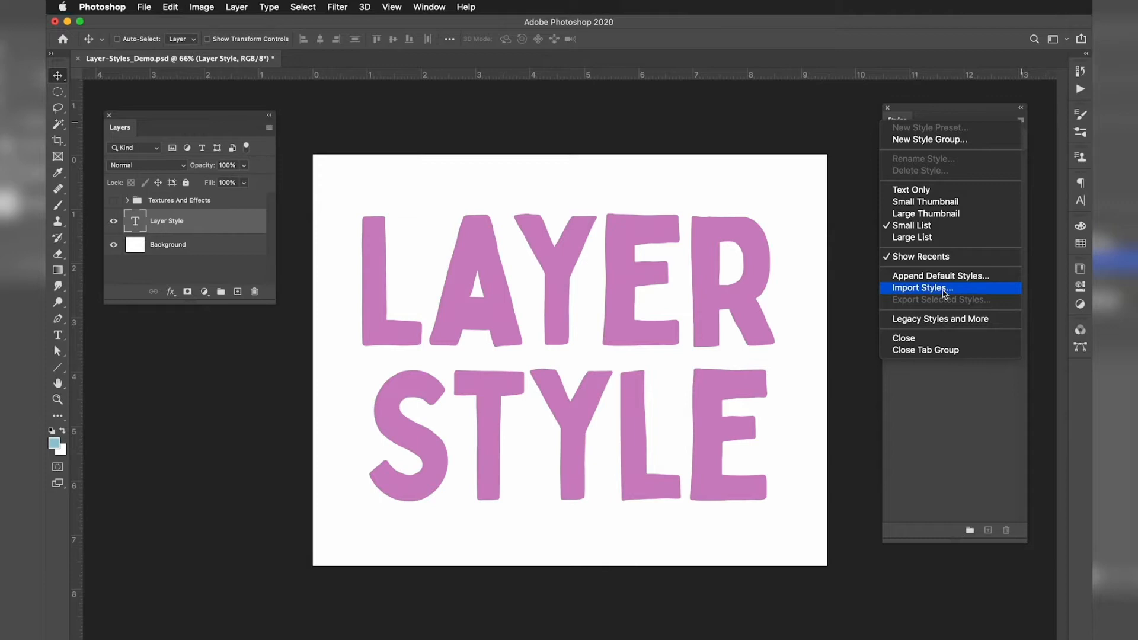
left_click(919, 287)
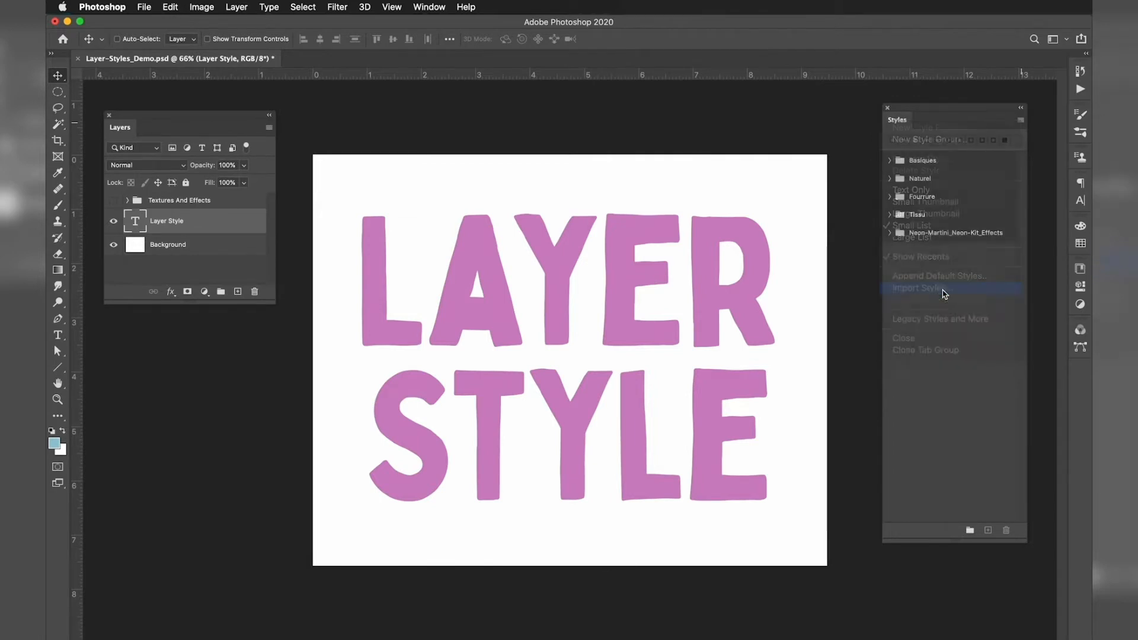
left_click(916, 288)
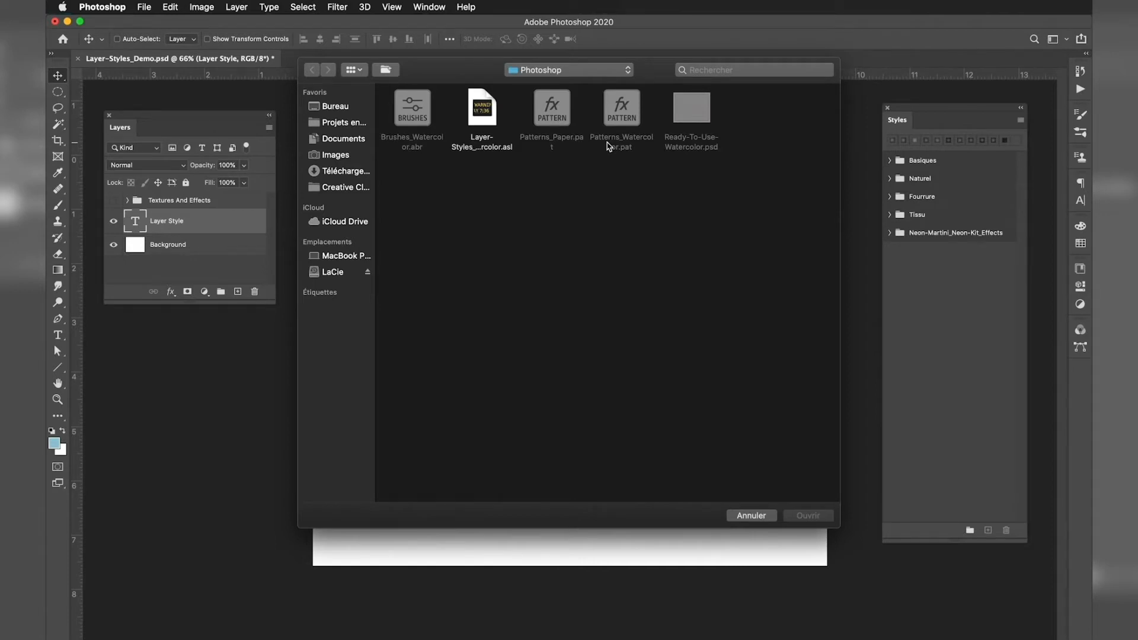
Load the Layer-Styles_Watercolor .asl file into the Styles panel
left_click(482, 108)
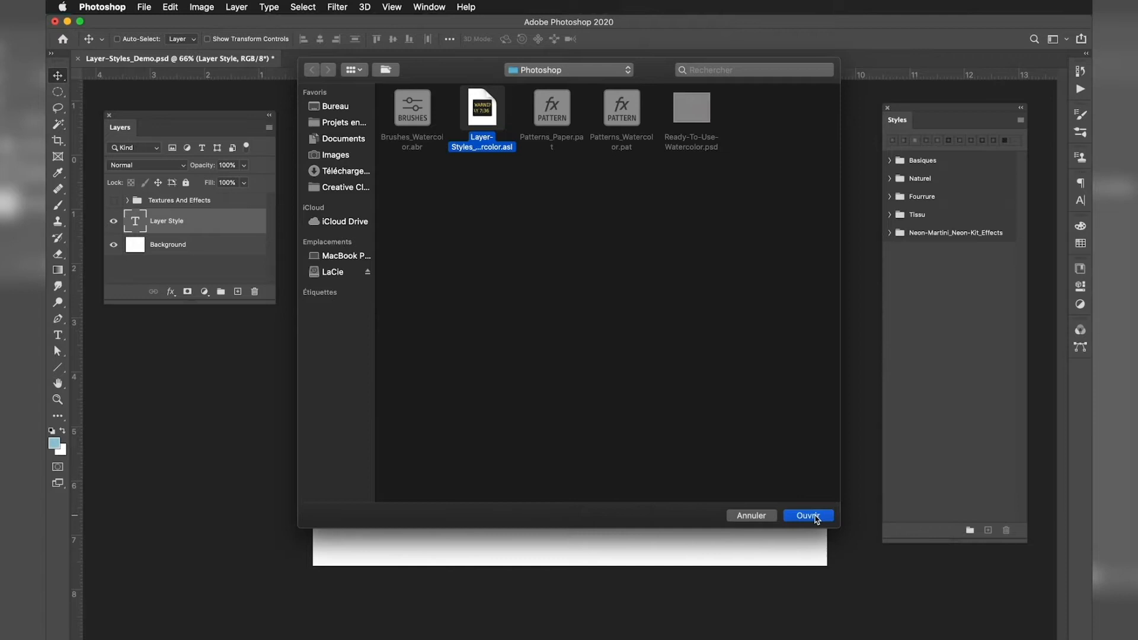
left_click(808, 516)
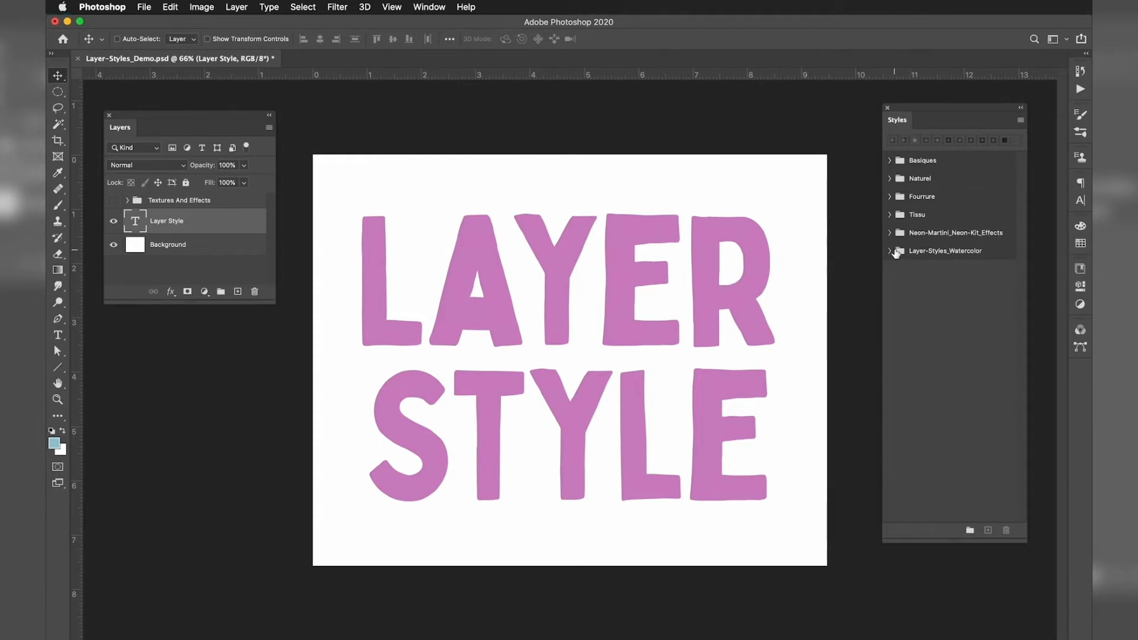
Expand the Layer-Styles_Watercolor group to show Base and Detail Layers, reselecting the text layer
left_click(891, 251)
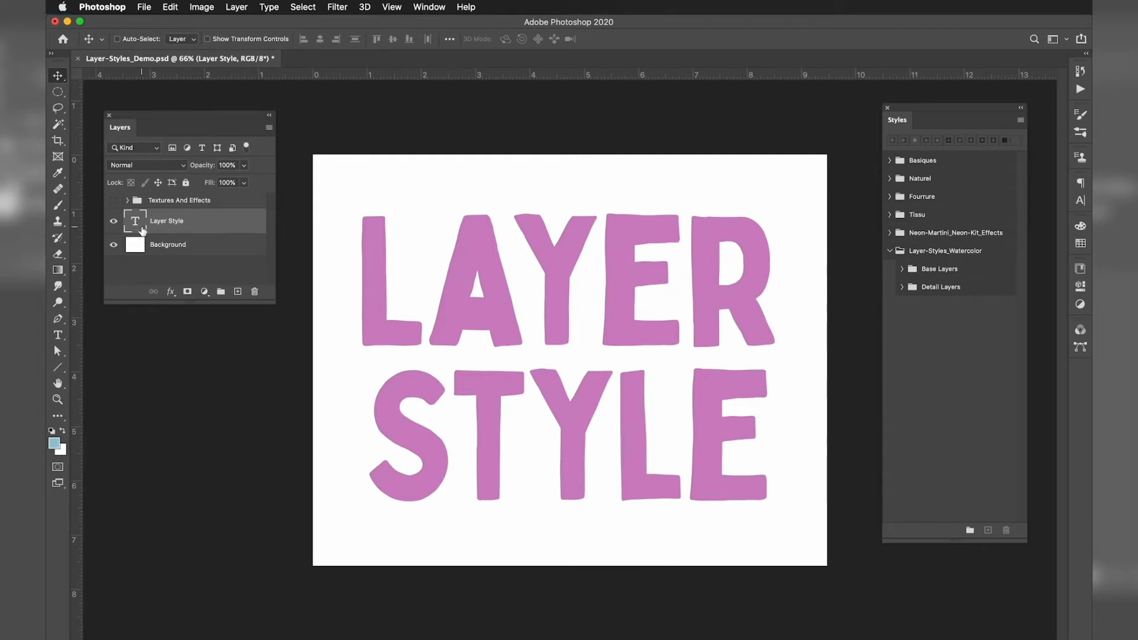
mouse_move(136, 221)
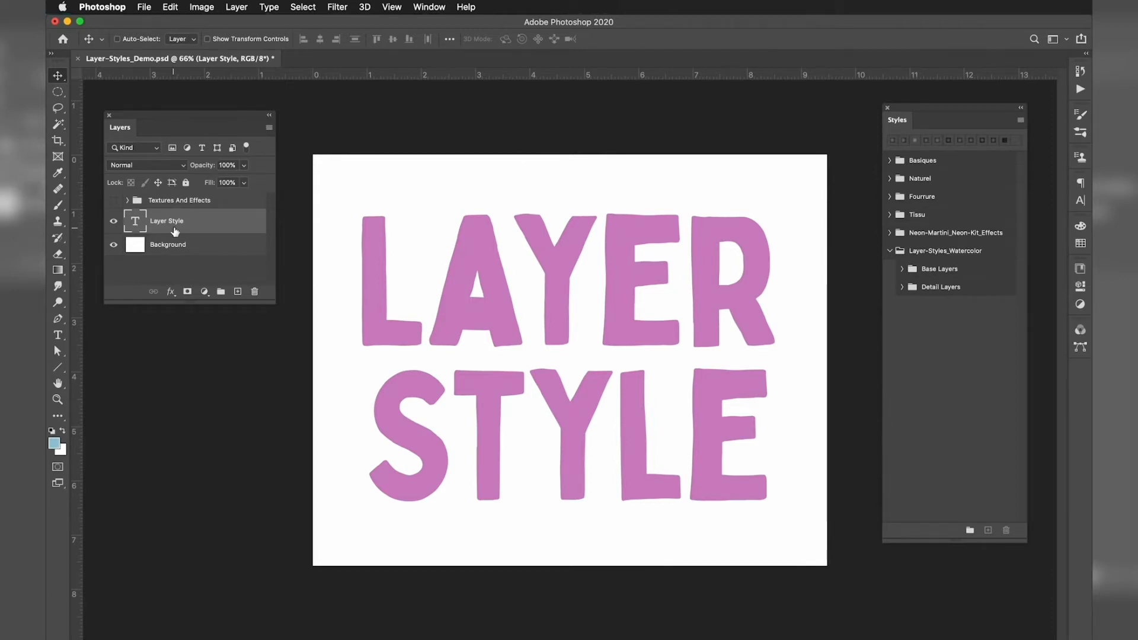
mouse_move(174, 231)
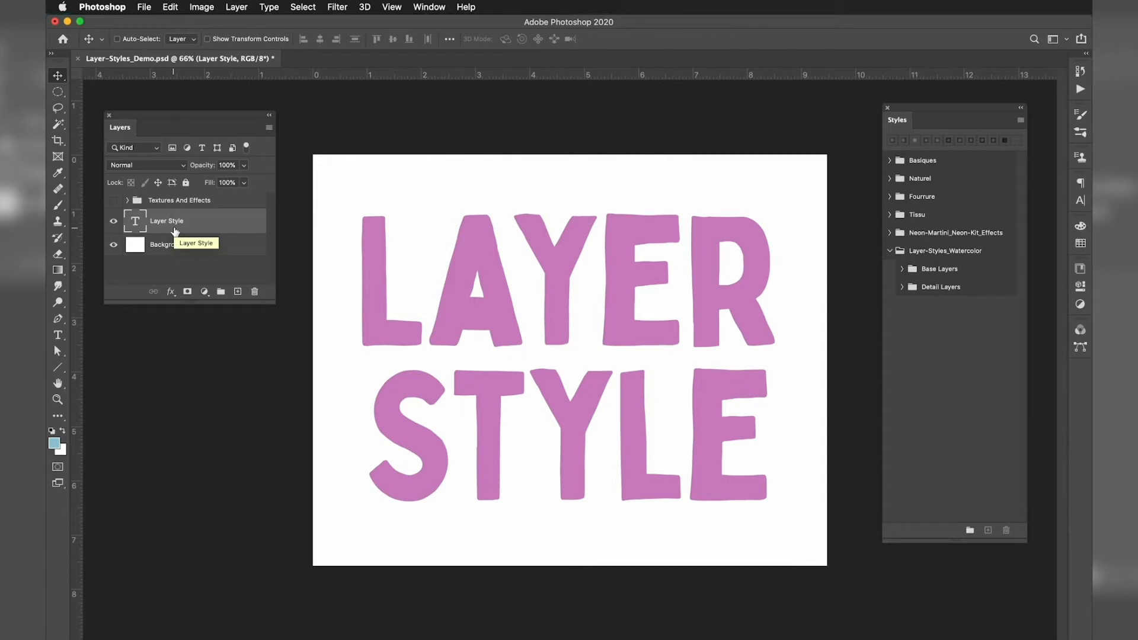
mouse_move(57, 376)
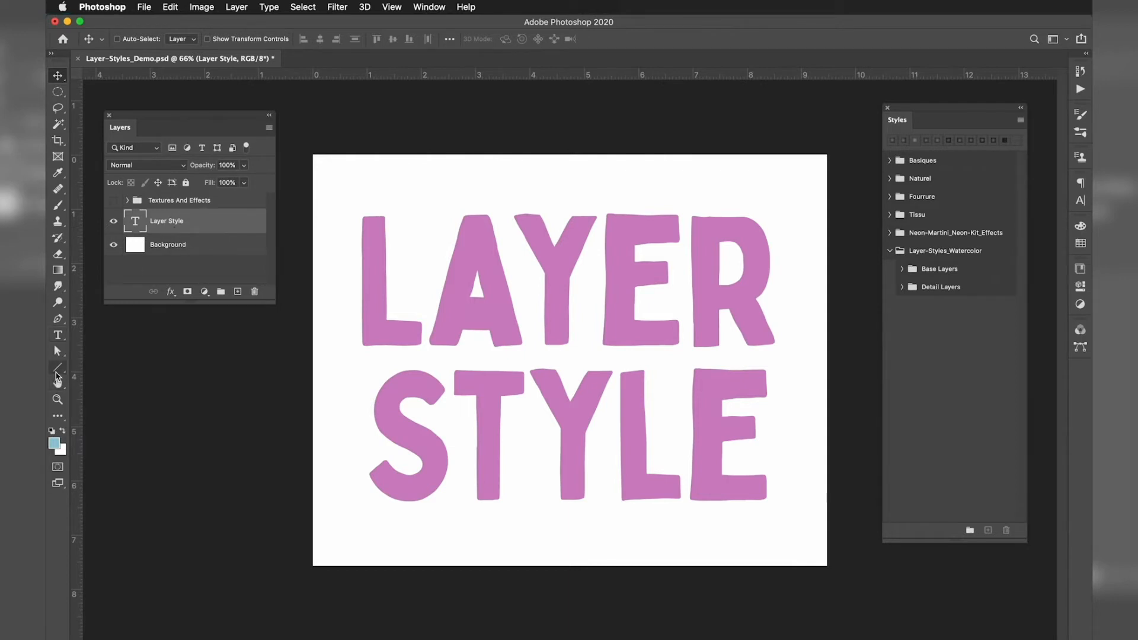
left_click(58, 369)
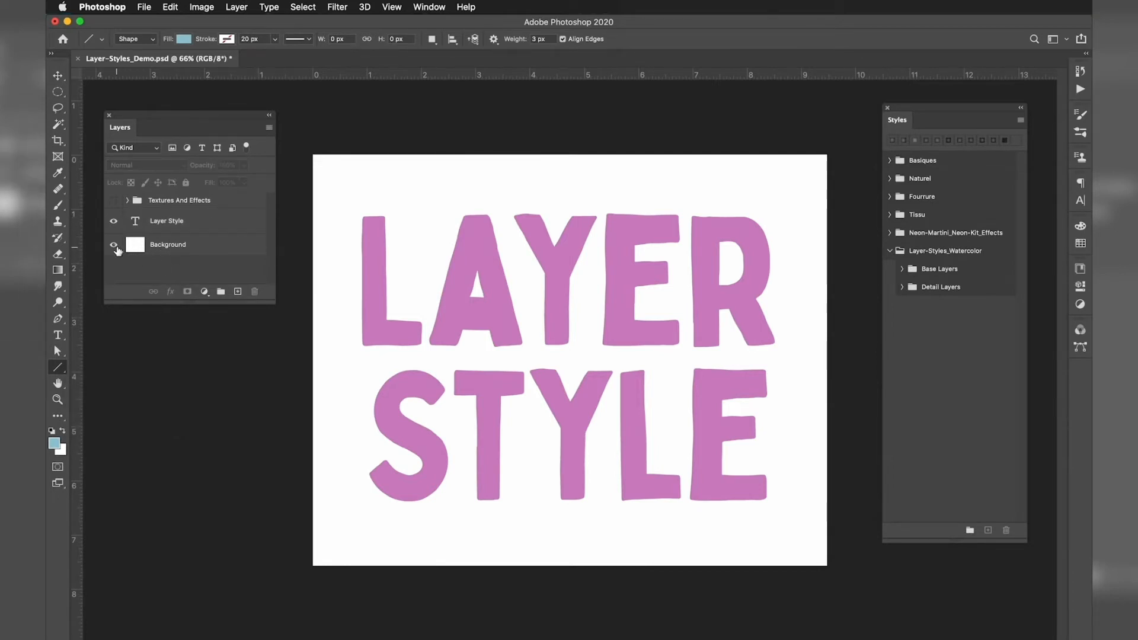
left_click(167, 220)
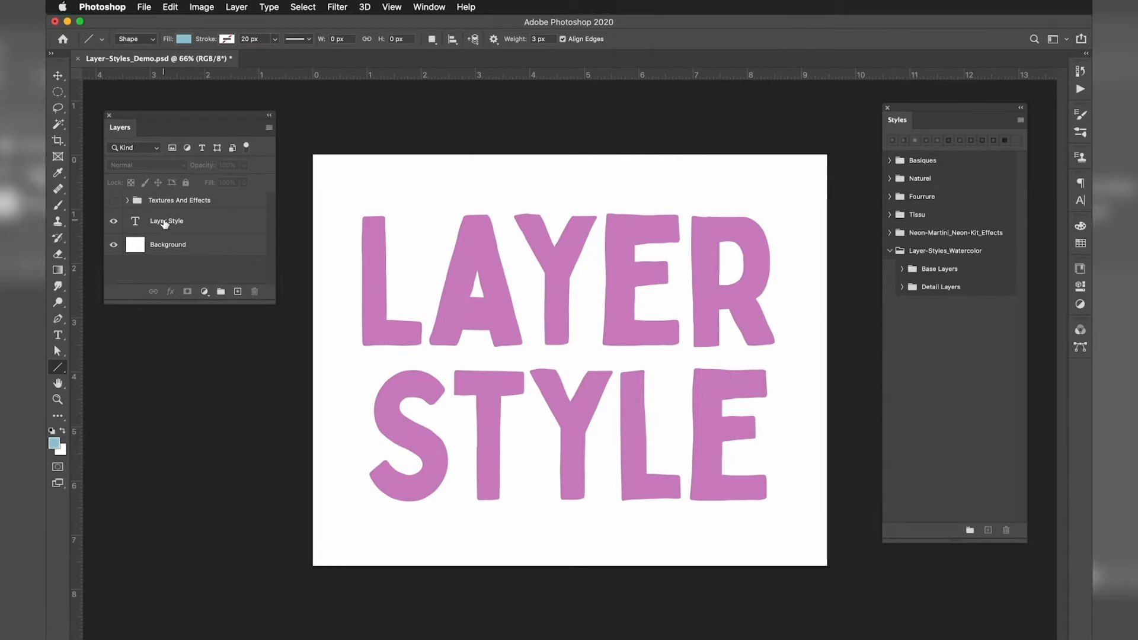
left_click(167, 220)
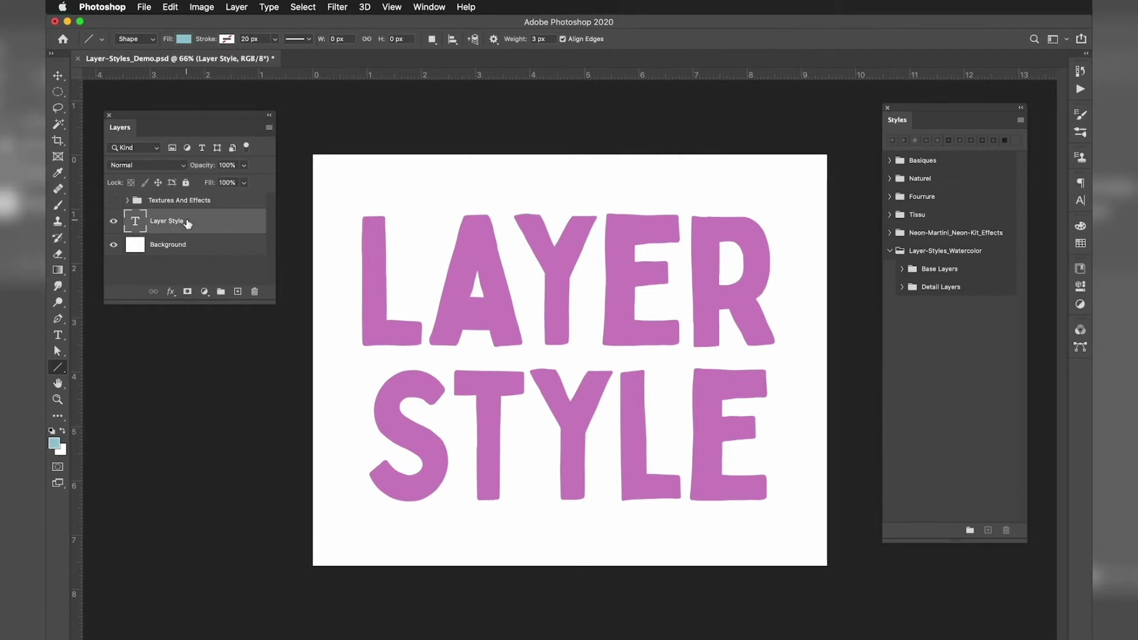
mouse_move(187, 223)
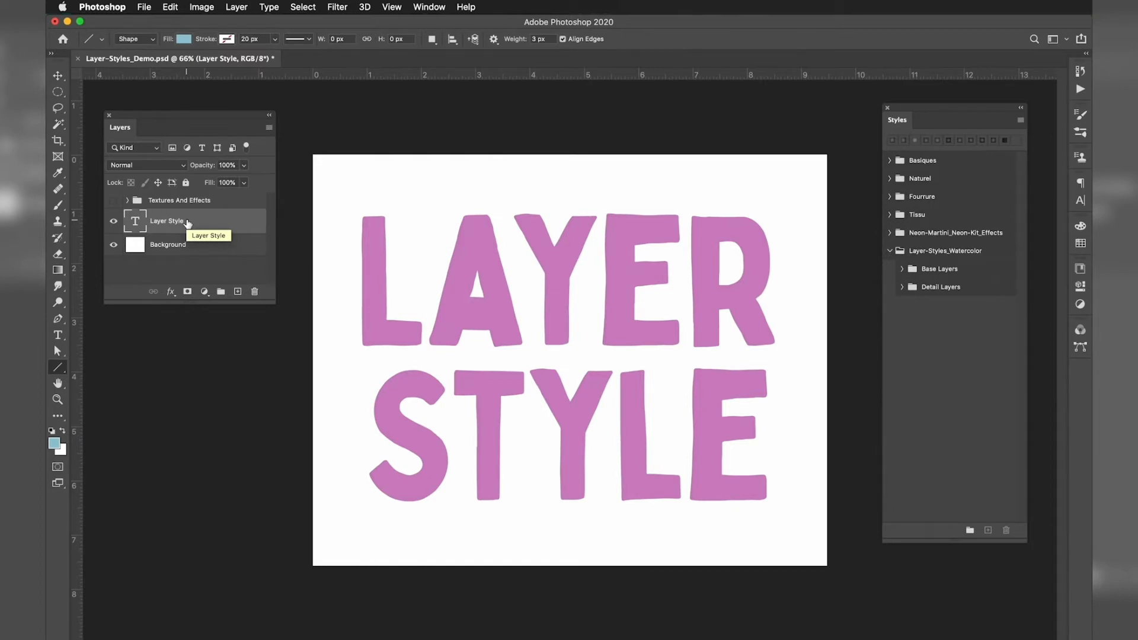
mouse_move(186, 220)
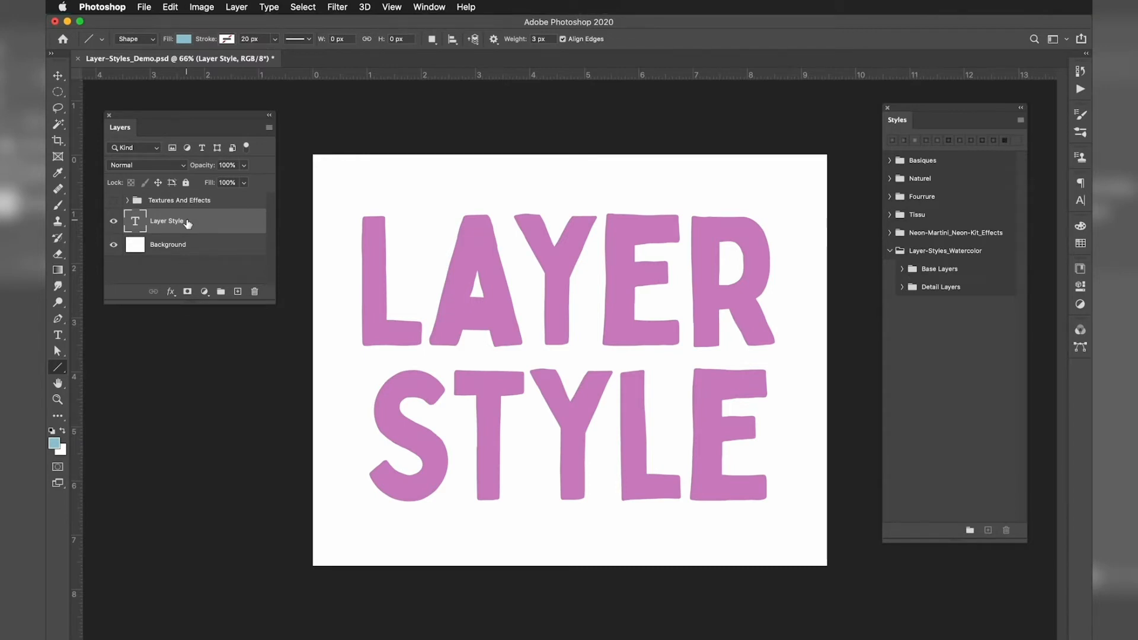
mouse_move(934, 295)
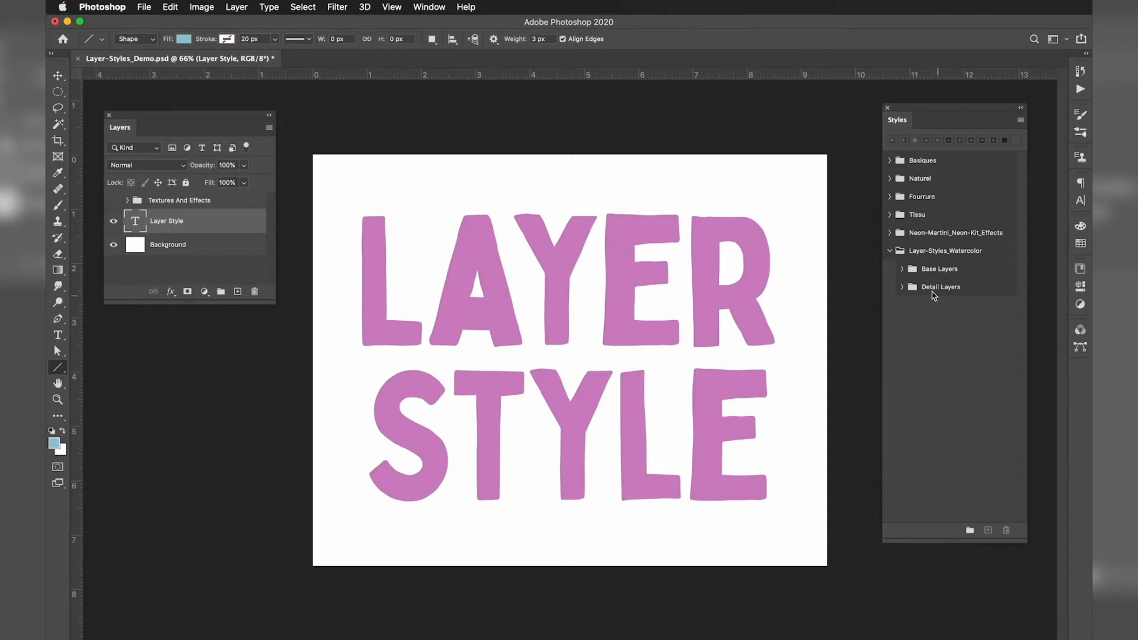
Preview Base Layer 01, 02, 05, 07, 08 and 09 styles on the LAYER STYLE text
left_click(911, 268)
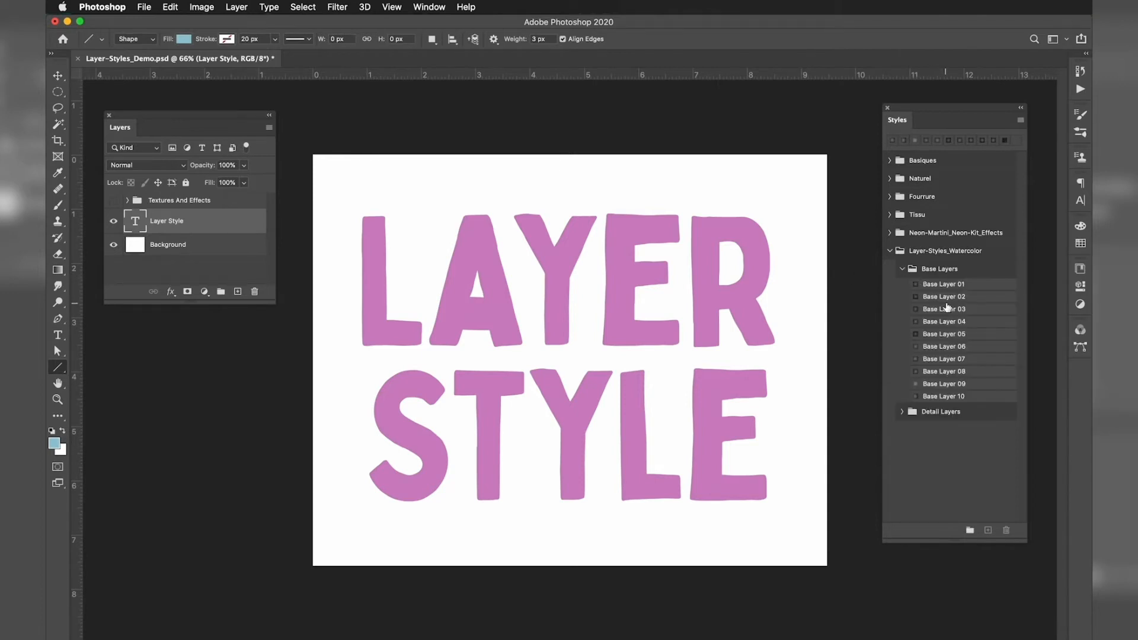
mouse_move(940, 296)
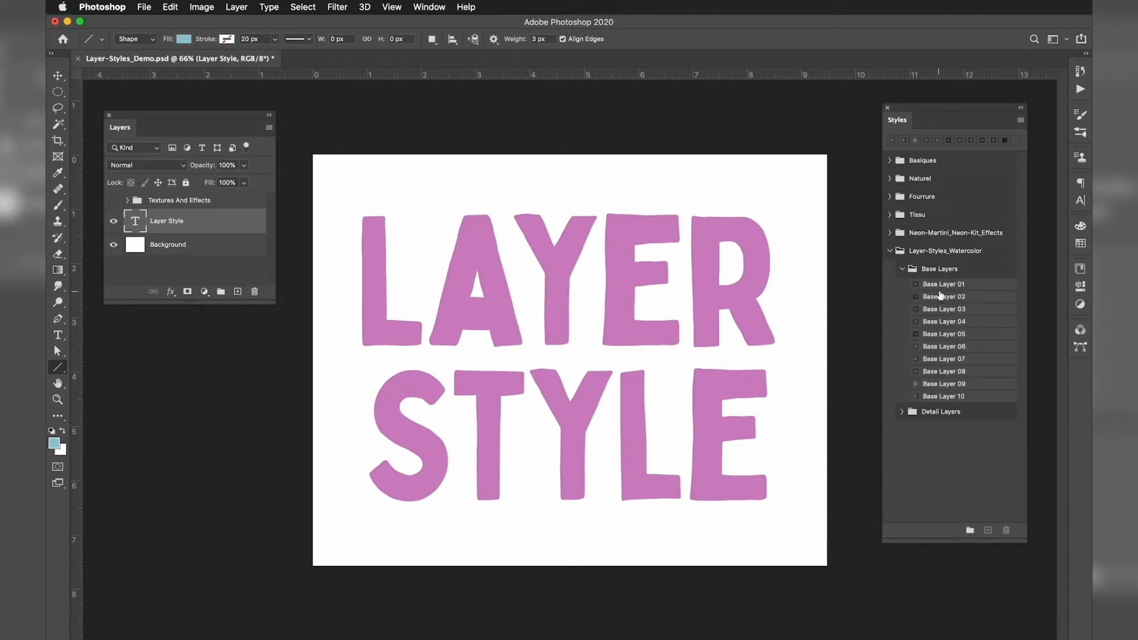
left_click(943, 284)
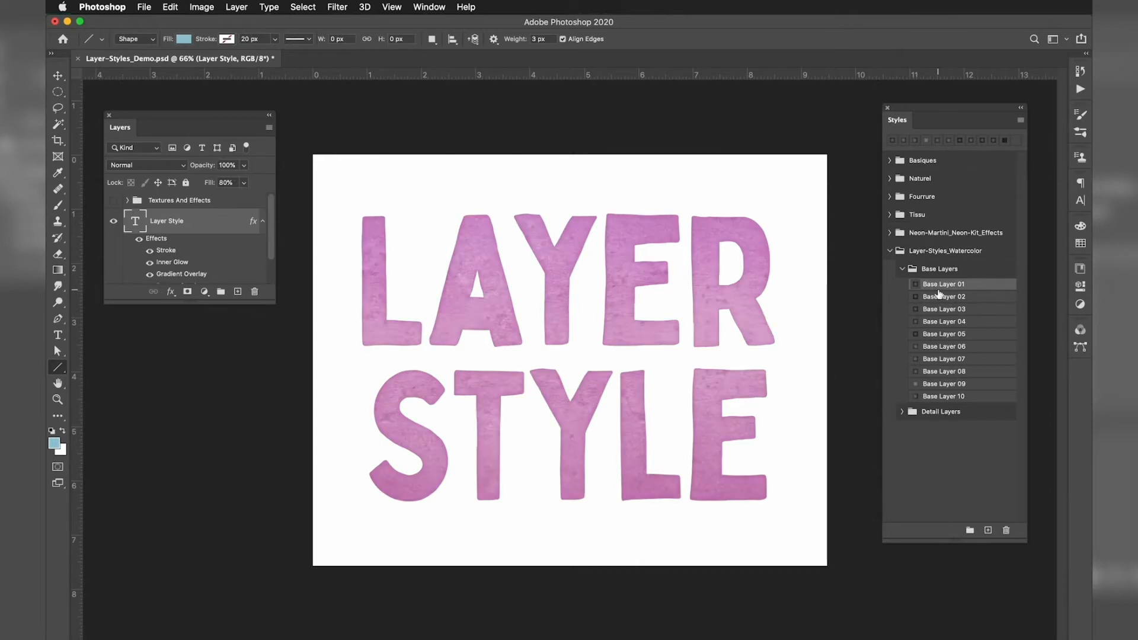
left_click(944, 296)
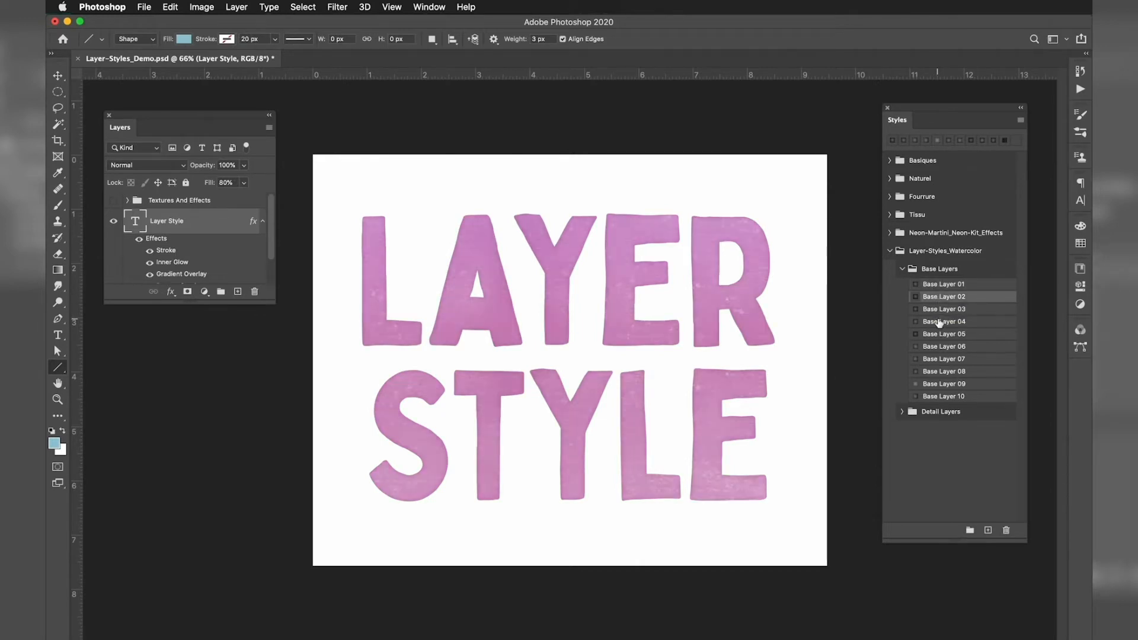
left_click(943, 333)
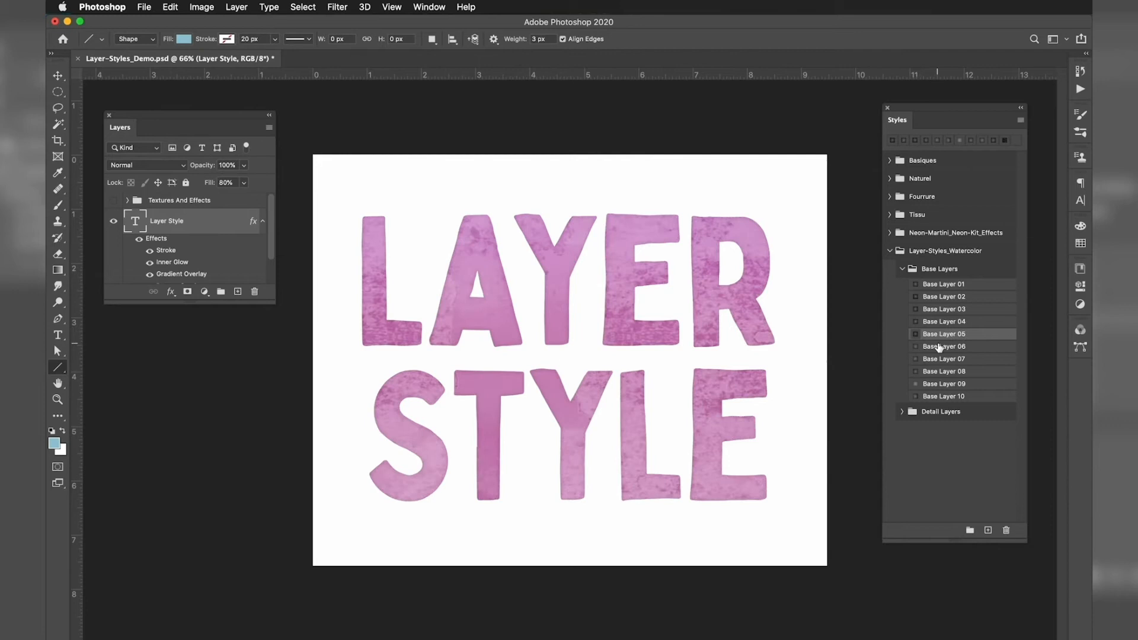
left_click(943, 358)
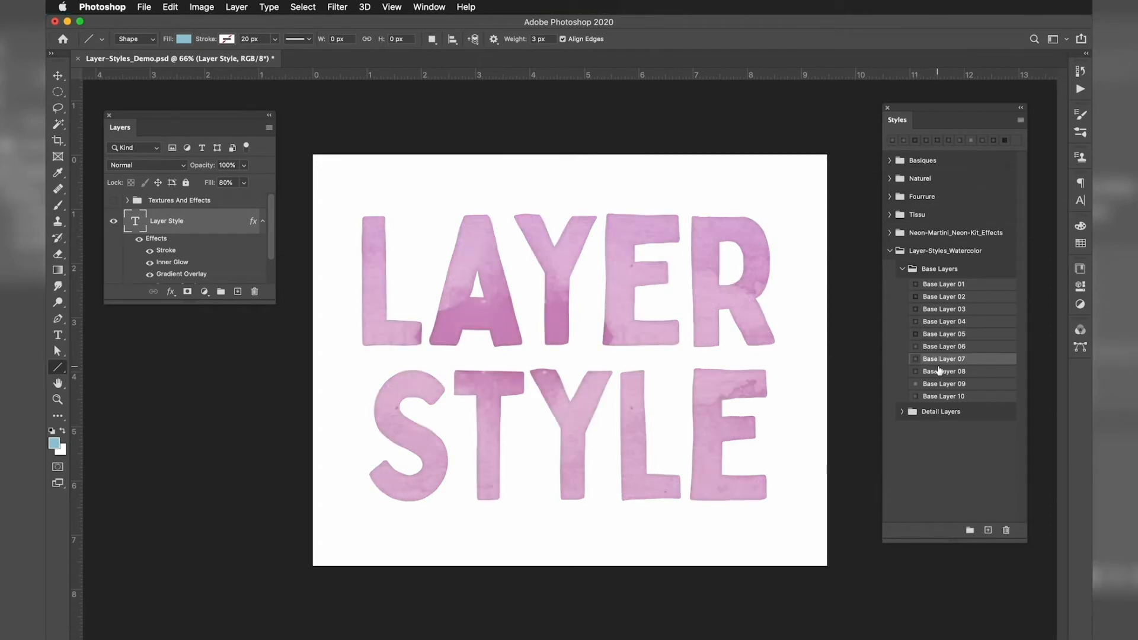
left_click(944, 371)
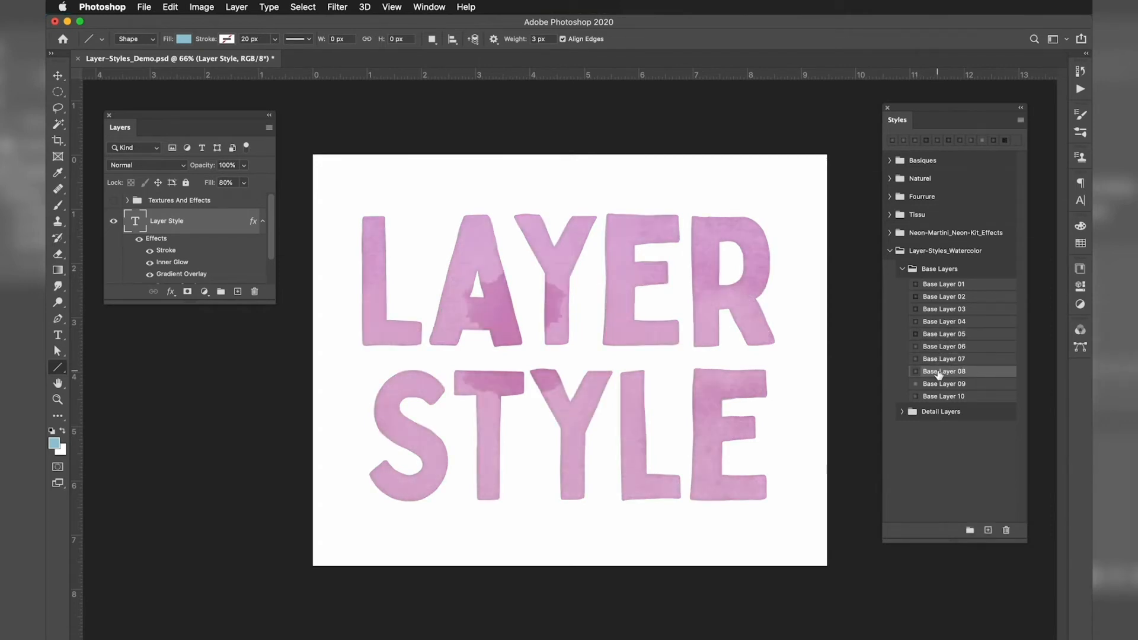
left_click(943, 382)
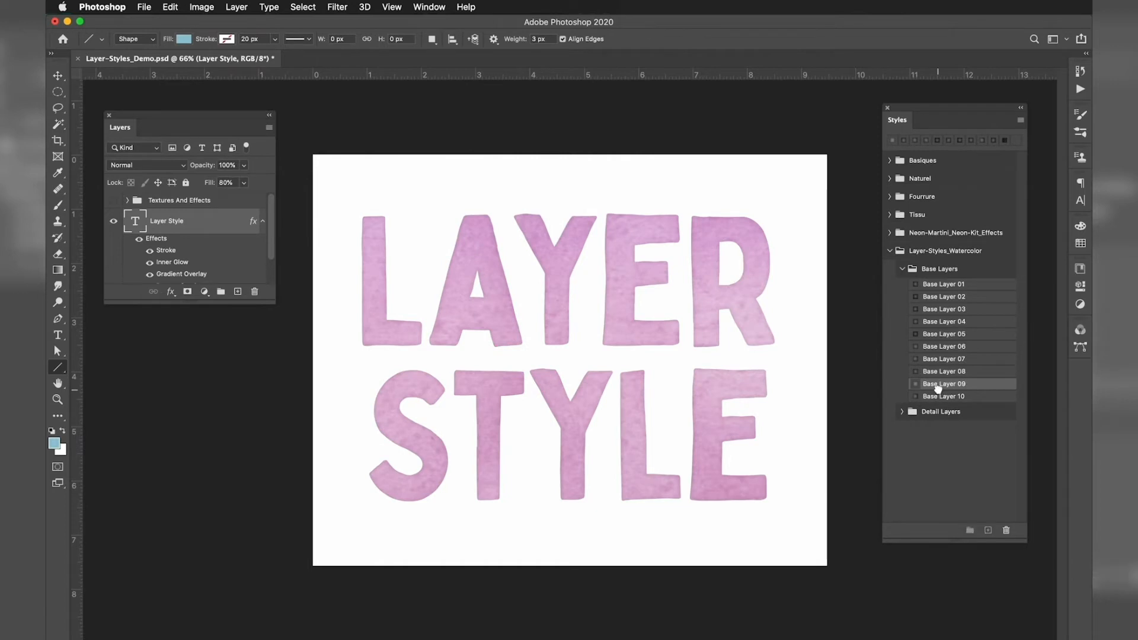
left_click(944, 395)
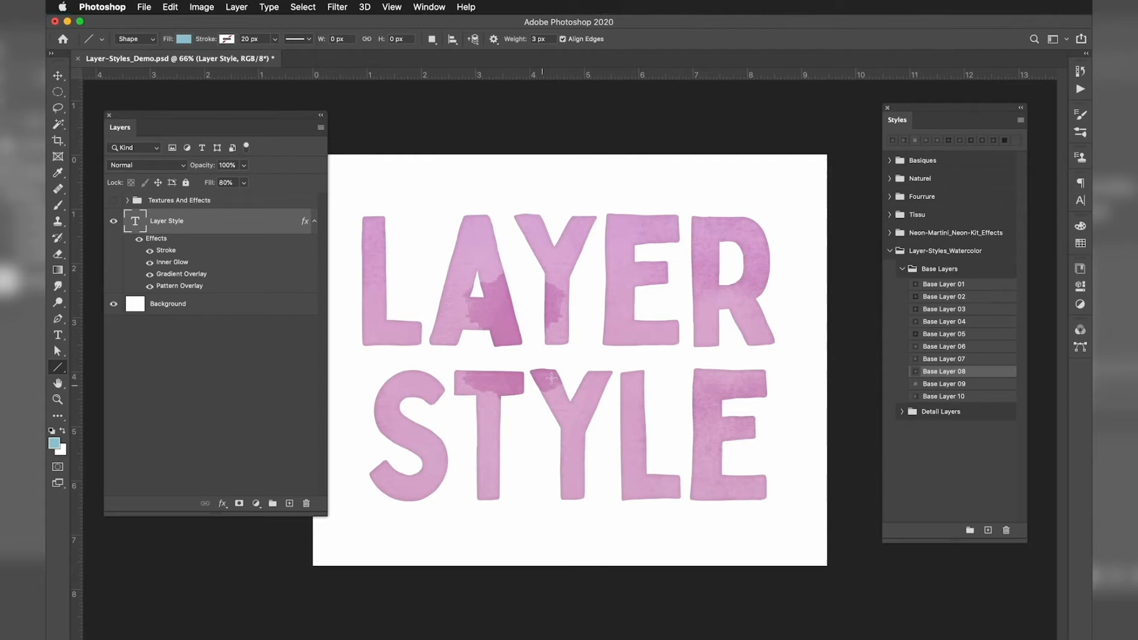
mouse_move(568, 421)
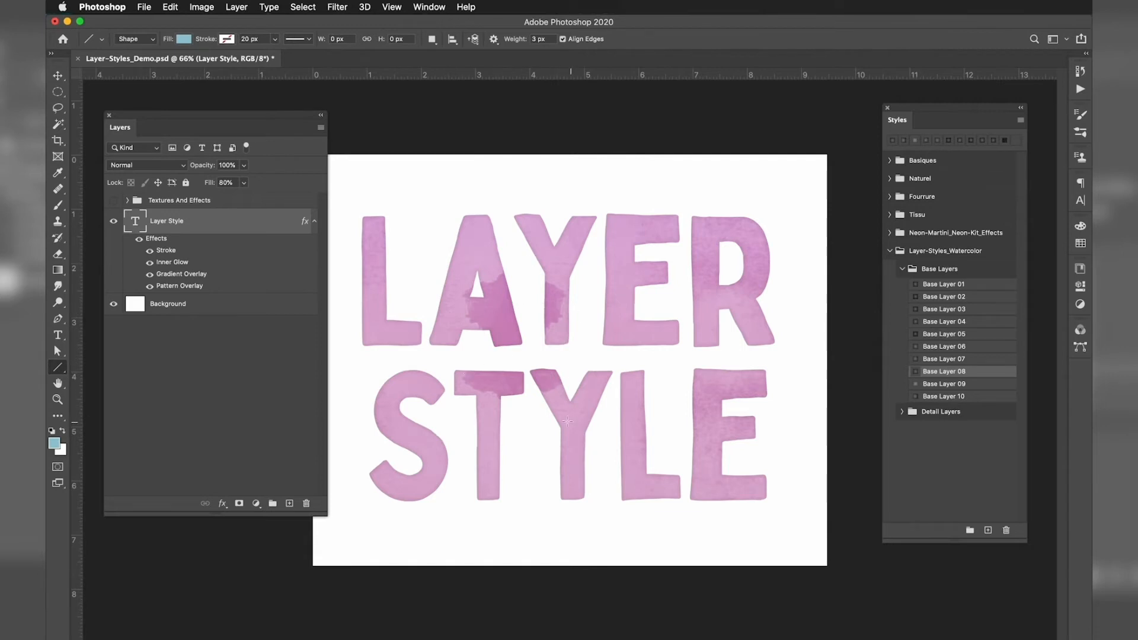
mouse_move(452, 397)
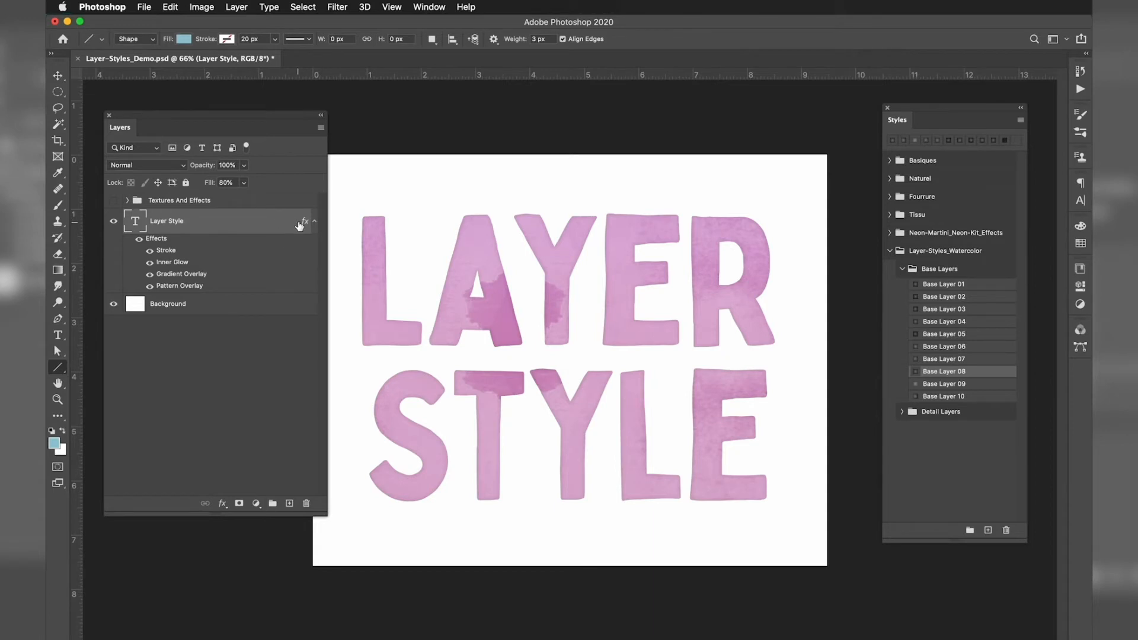
mouse_move(325, 520)
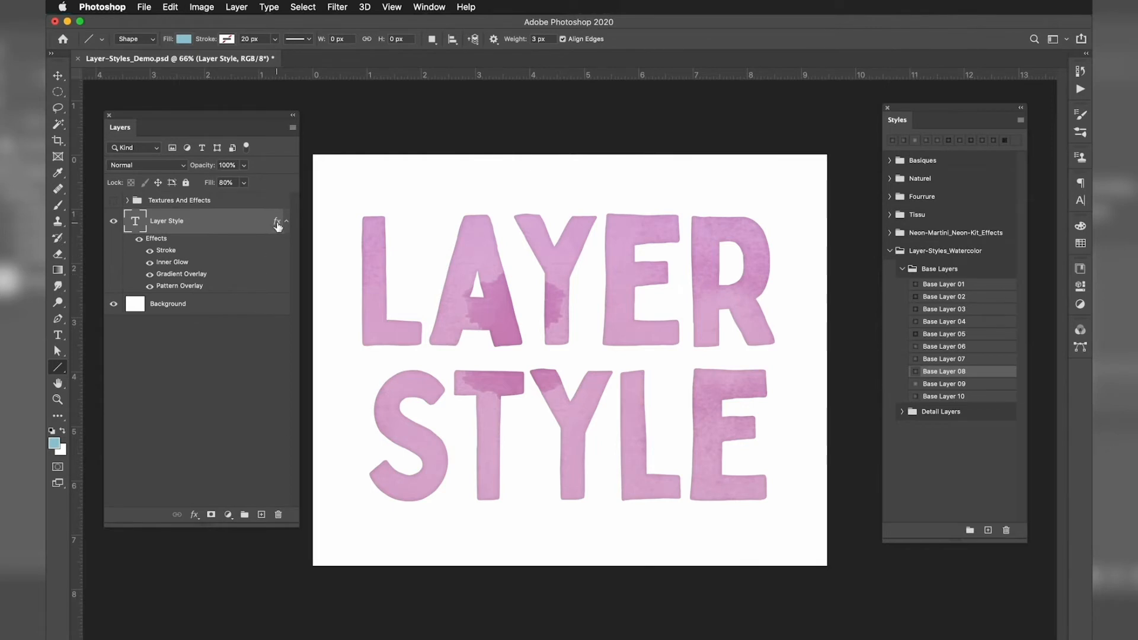
mouse_move(278, 222)
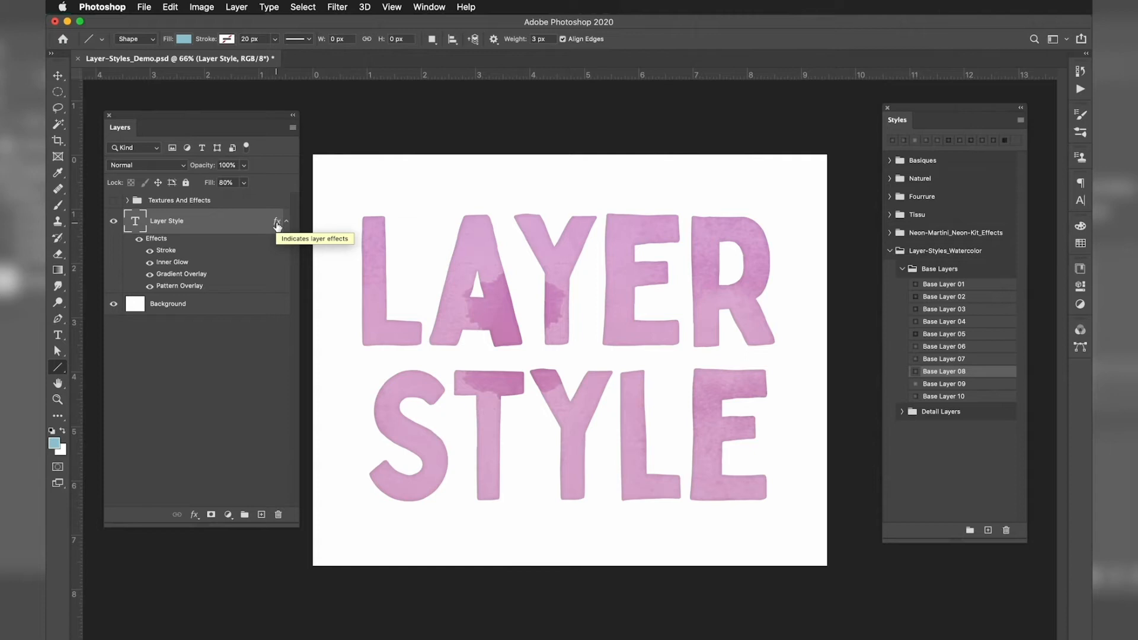
mouse_move(277, 223)
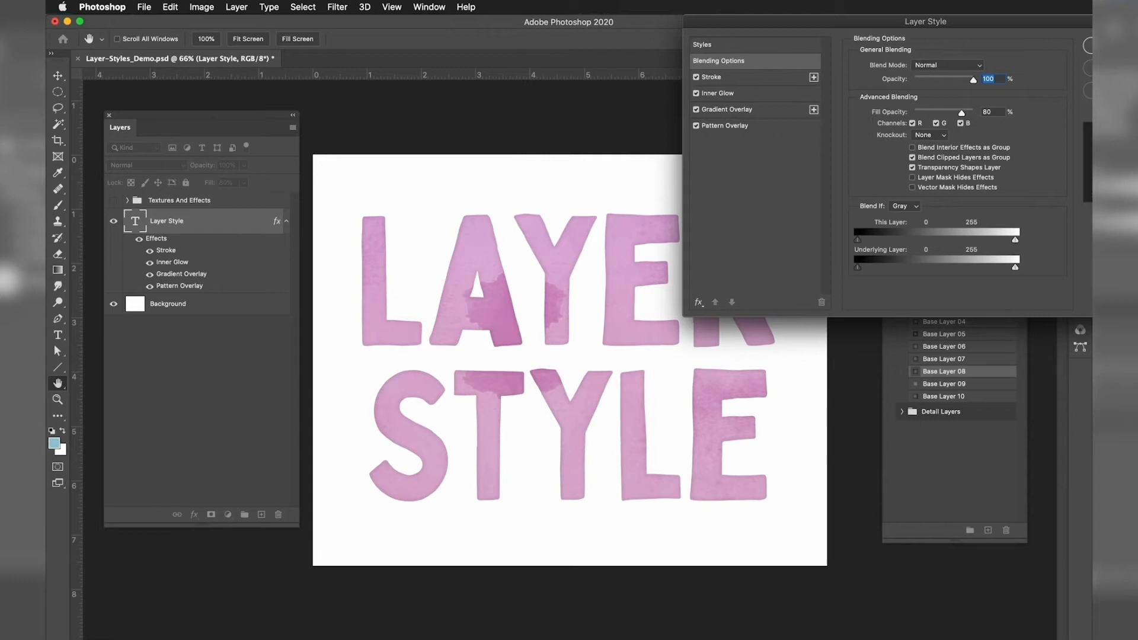
mouse_move(957, 57)
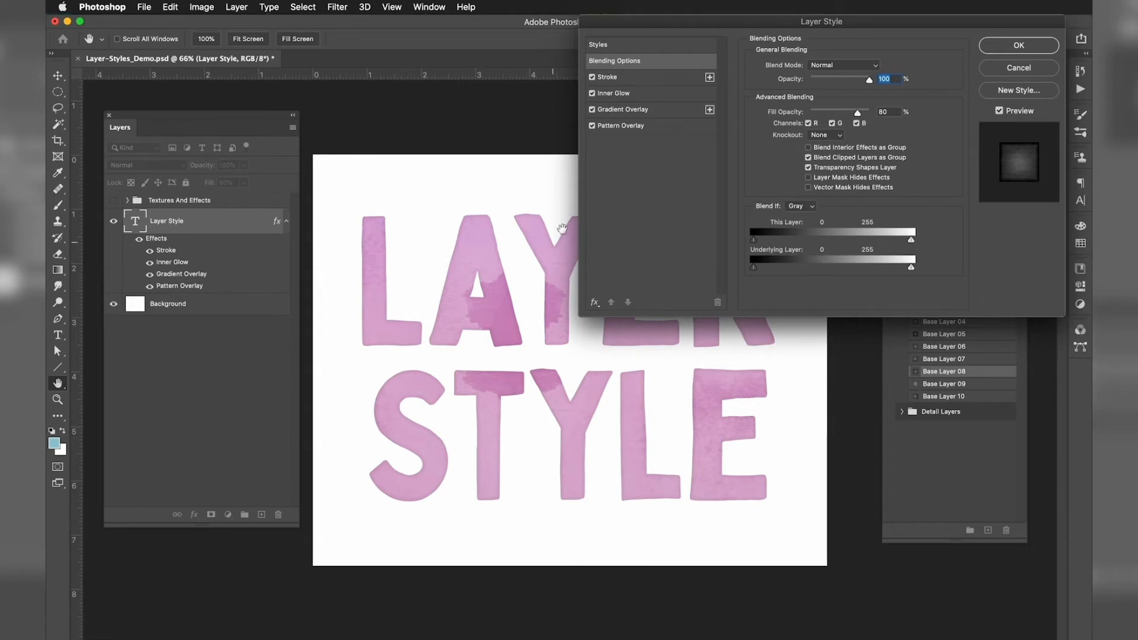
Compare the pattern overlay on and off, then confirm 100% scale and 82% opacity
left_click(592, 126)
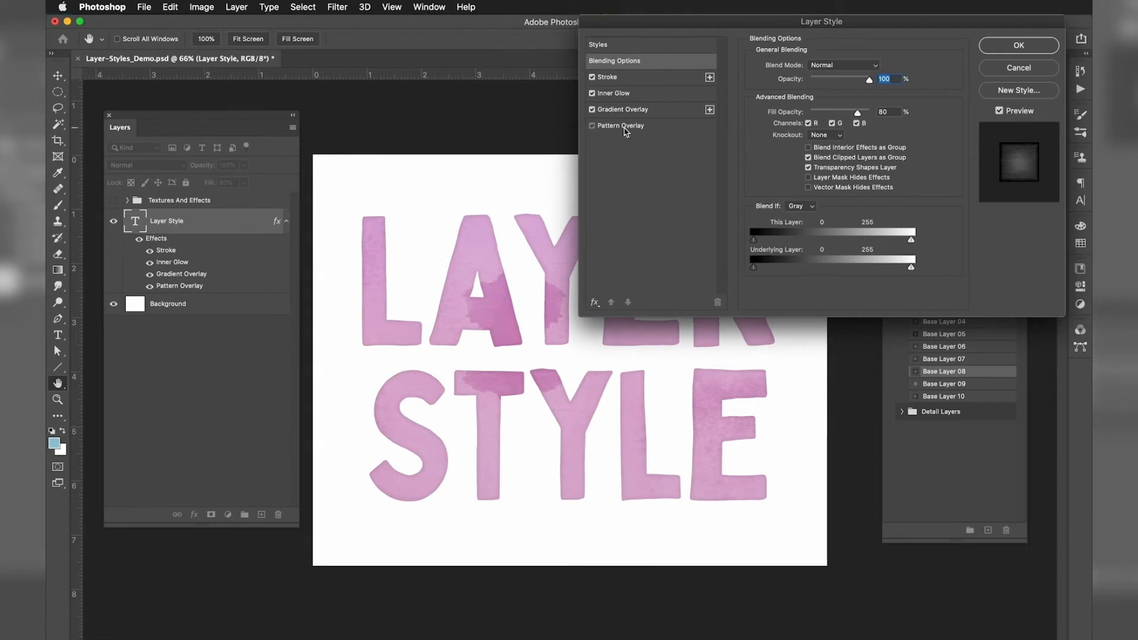
left_click(619, 124)
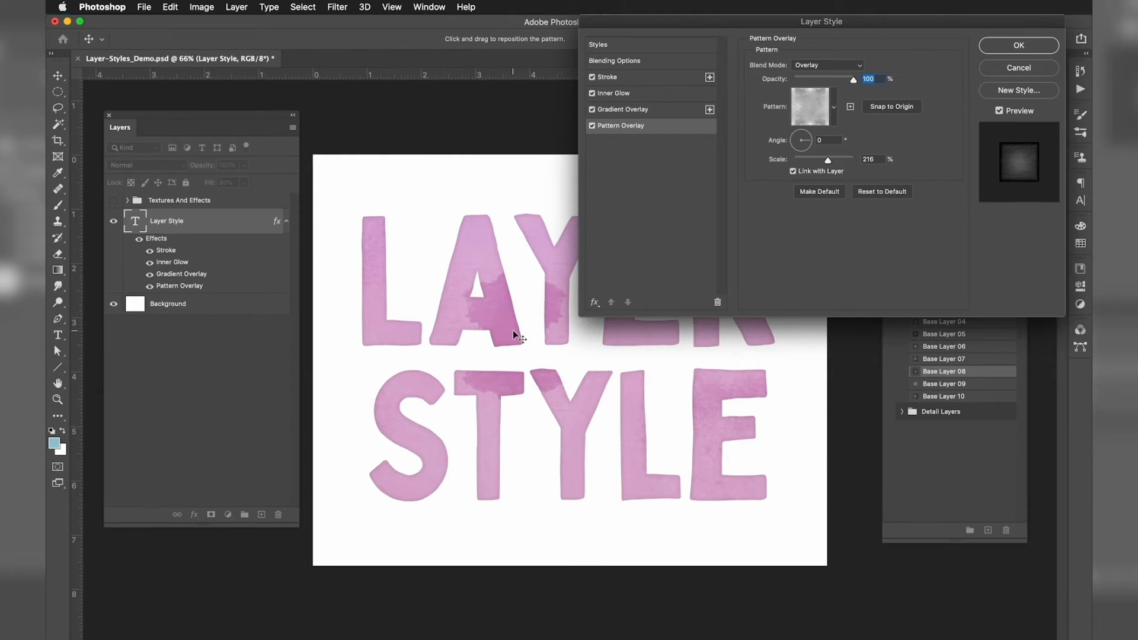
mouse_move(512, 332)
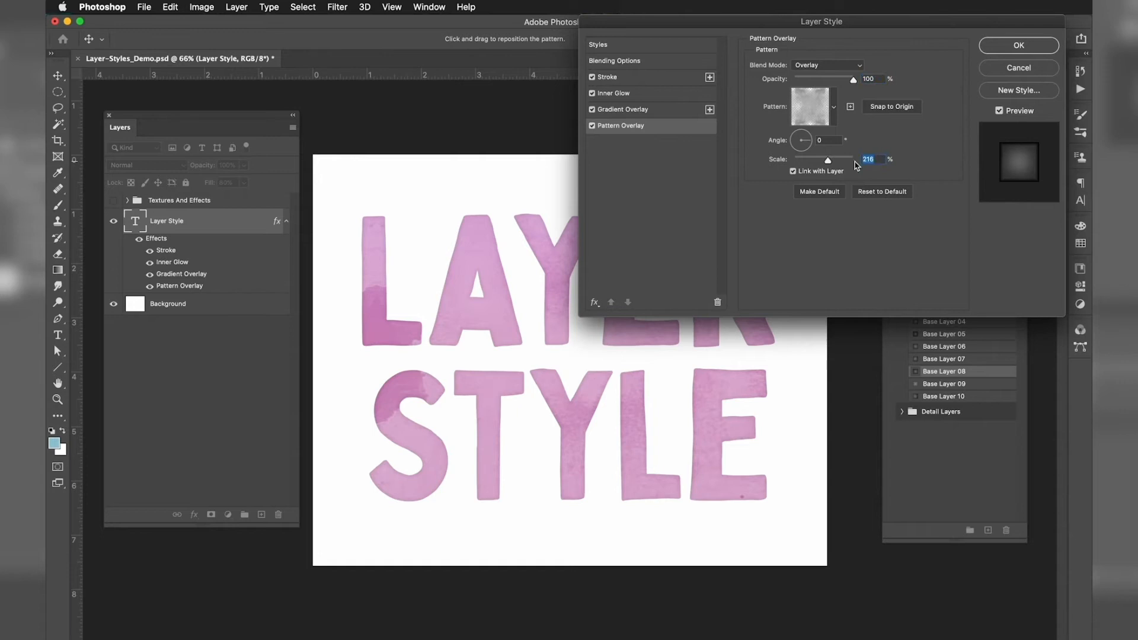
mouse_move(943, 165)
type("82")
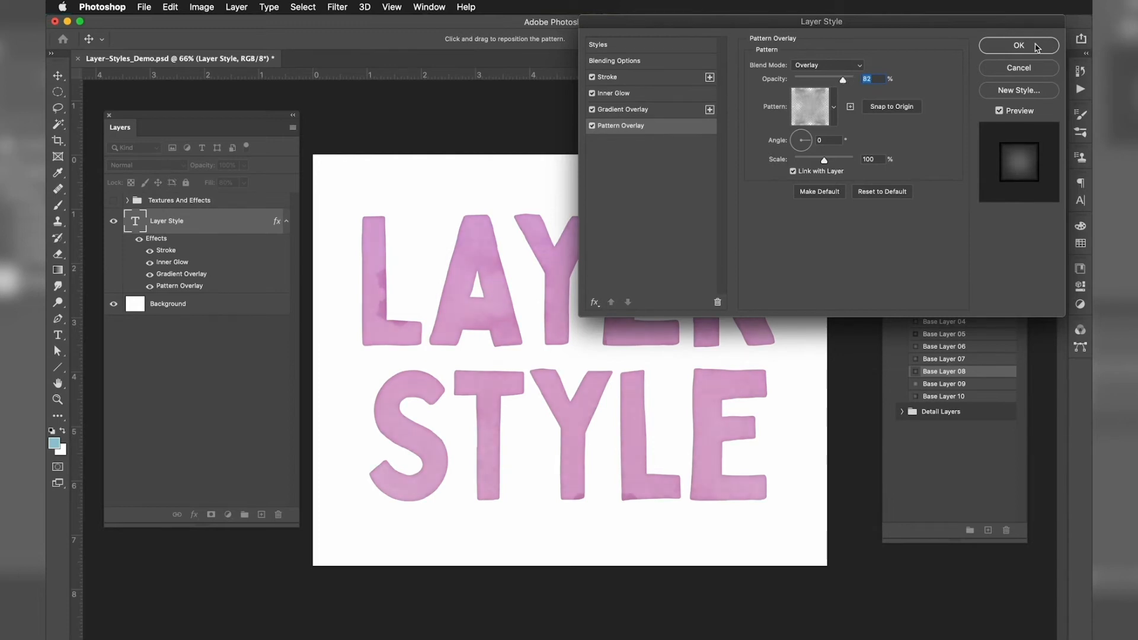
left_click(1019, 45)
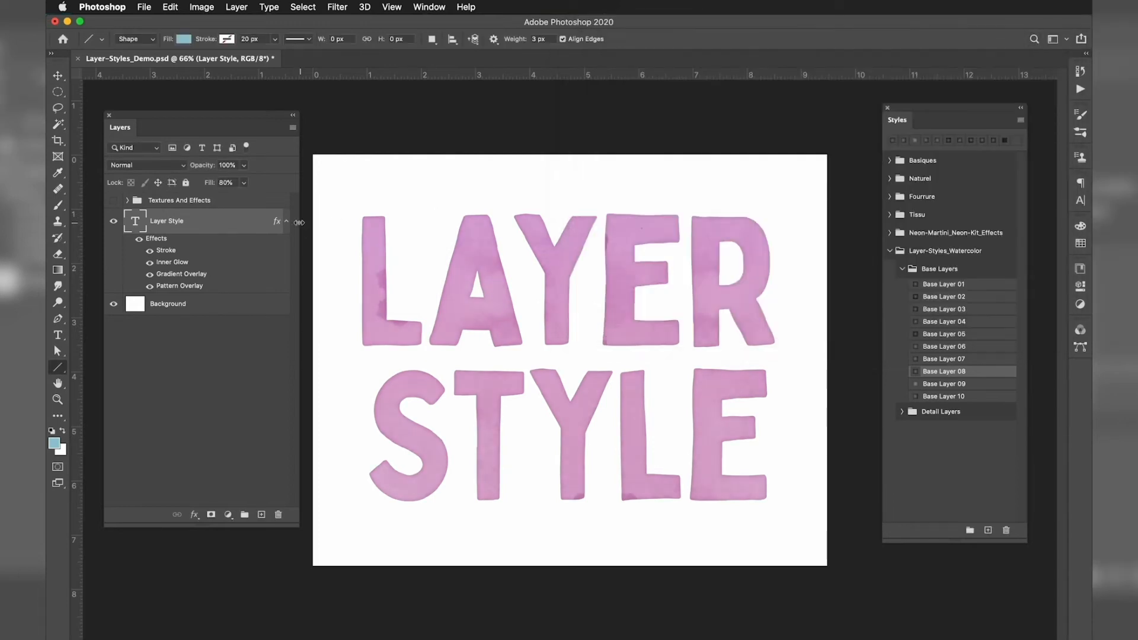
mouse_move(287, 223)
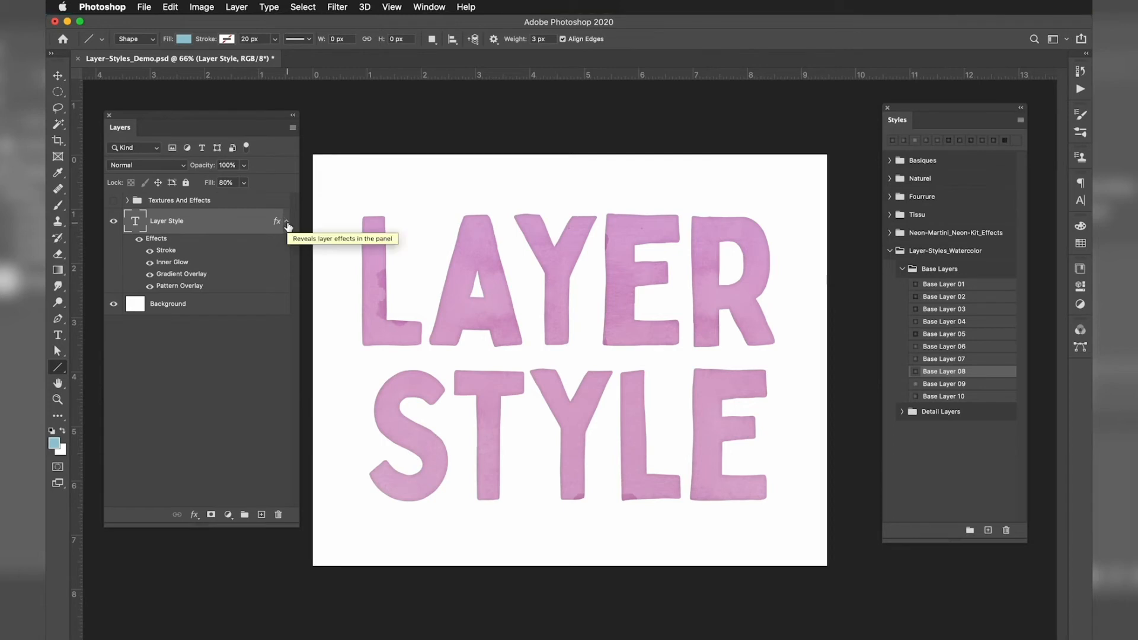
Collapse the text layer's effects list before duplicating it as Layer Style copy
left_click(287, 220)
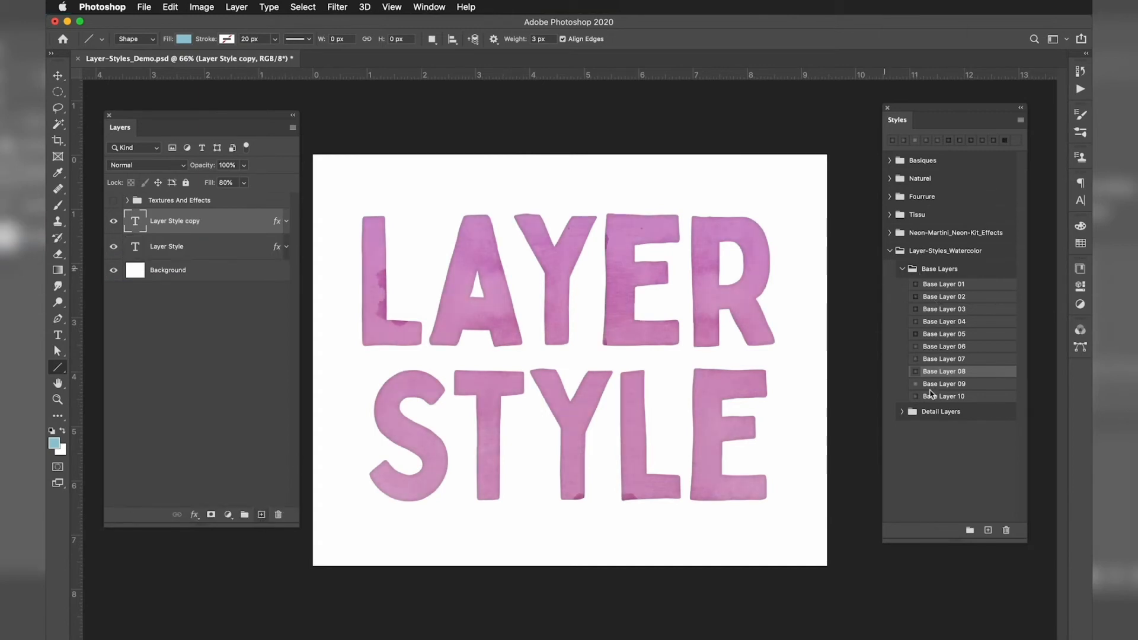
Apply the Detail Layer 23 style from the Detail Layers group to the copied text
left_click(903, 411)
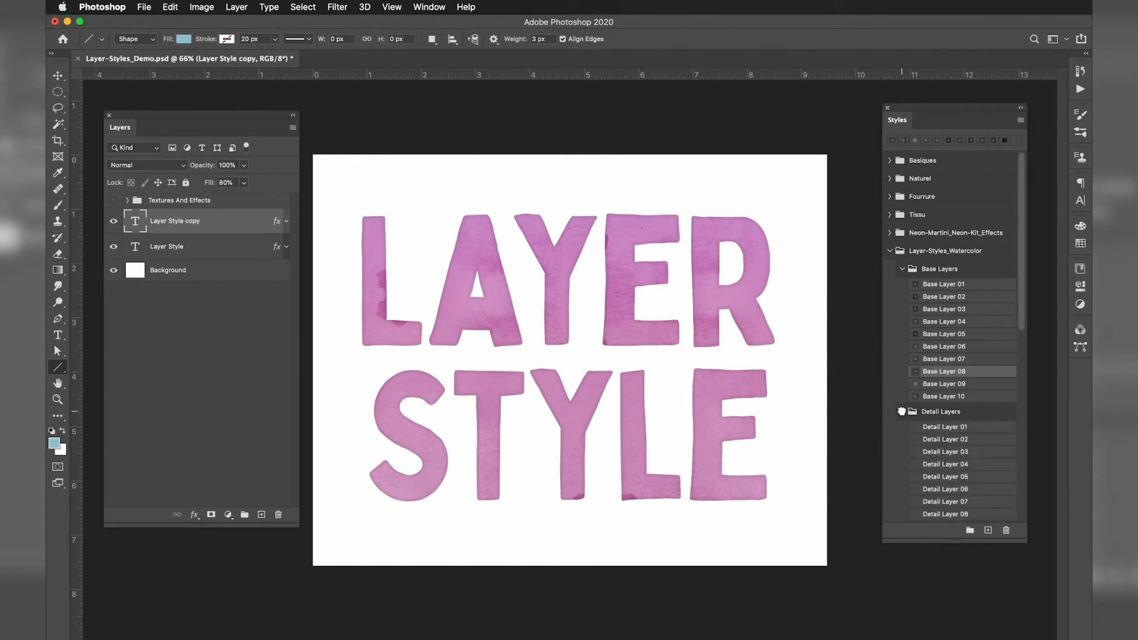
scroll("down", 3)
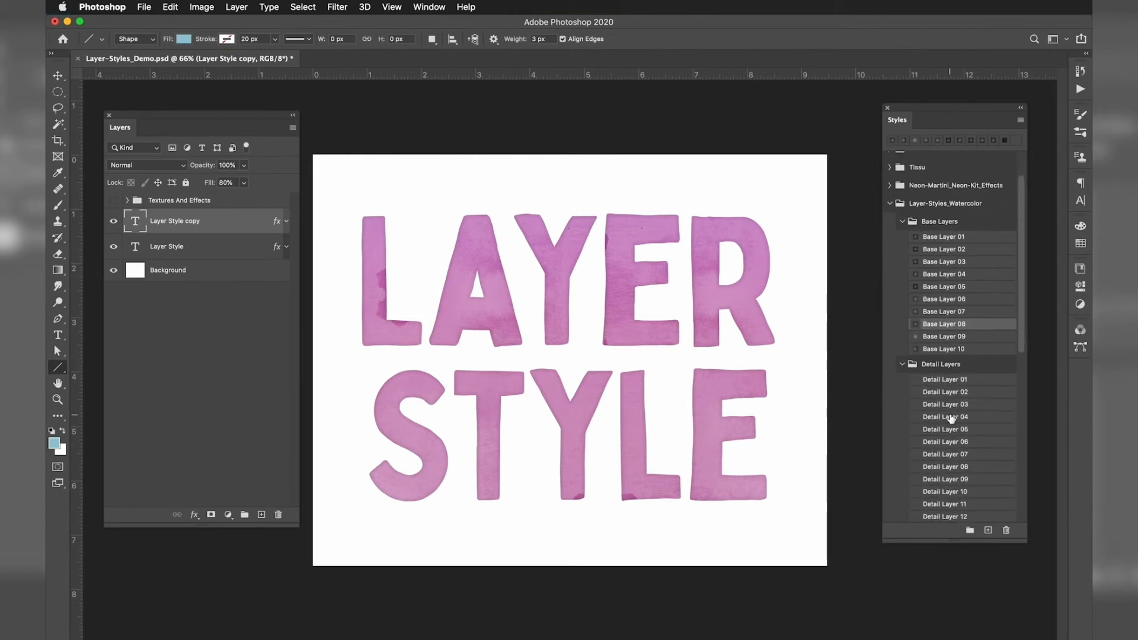
scroll("down", 3)
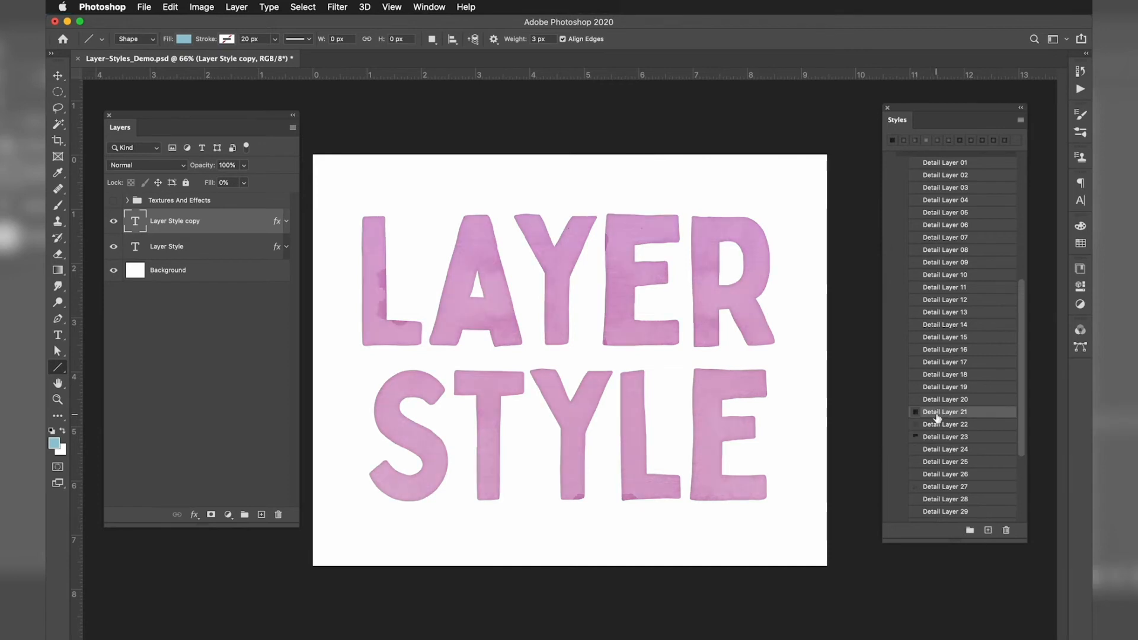
mouse_move(939, 439)
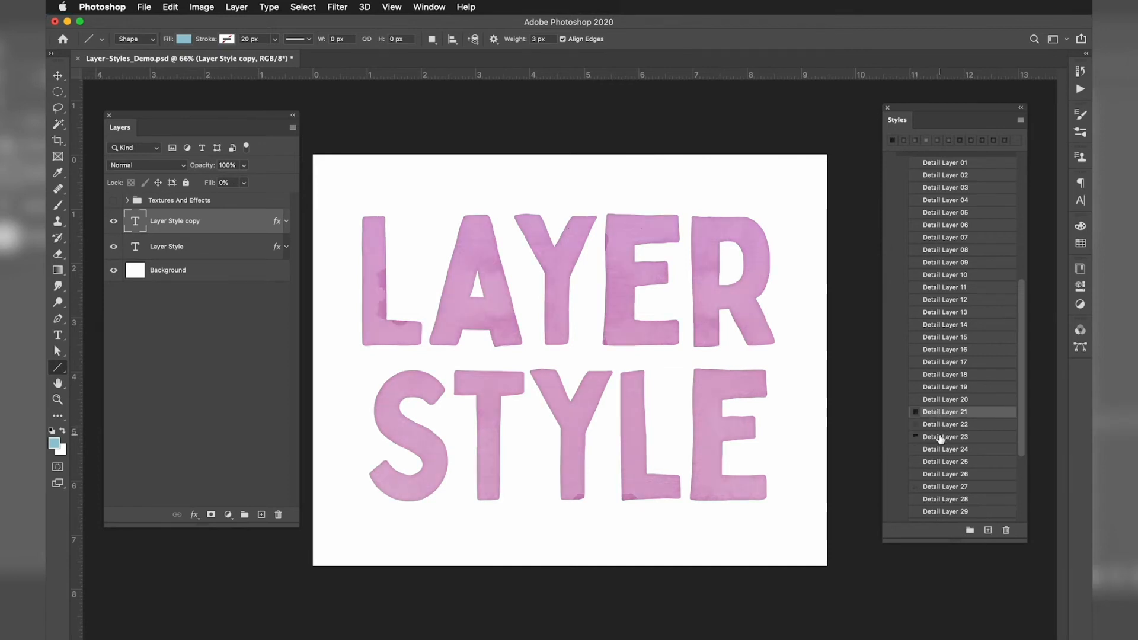
left_click(945, 437)
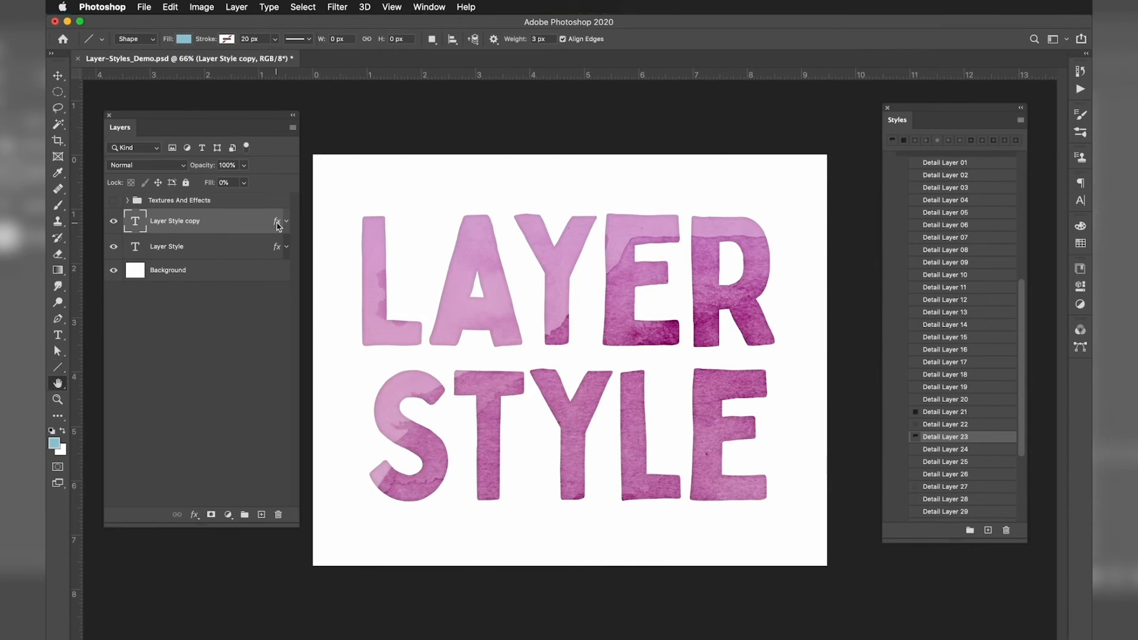
Soften the copy's Pattern Overlay to Color Burn at 75% opacity and confirm
double_click(276, 221)
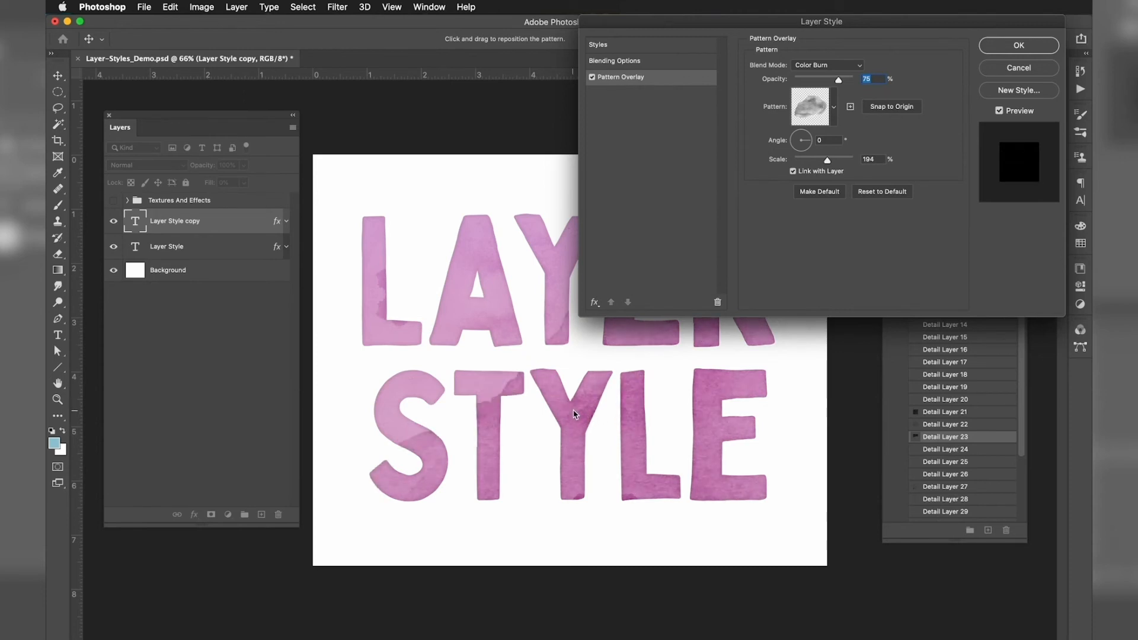
left_click(1017, 45)
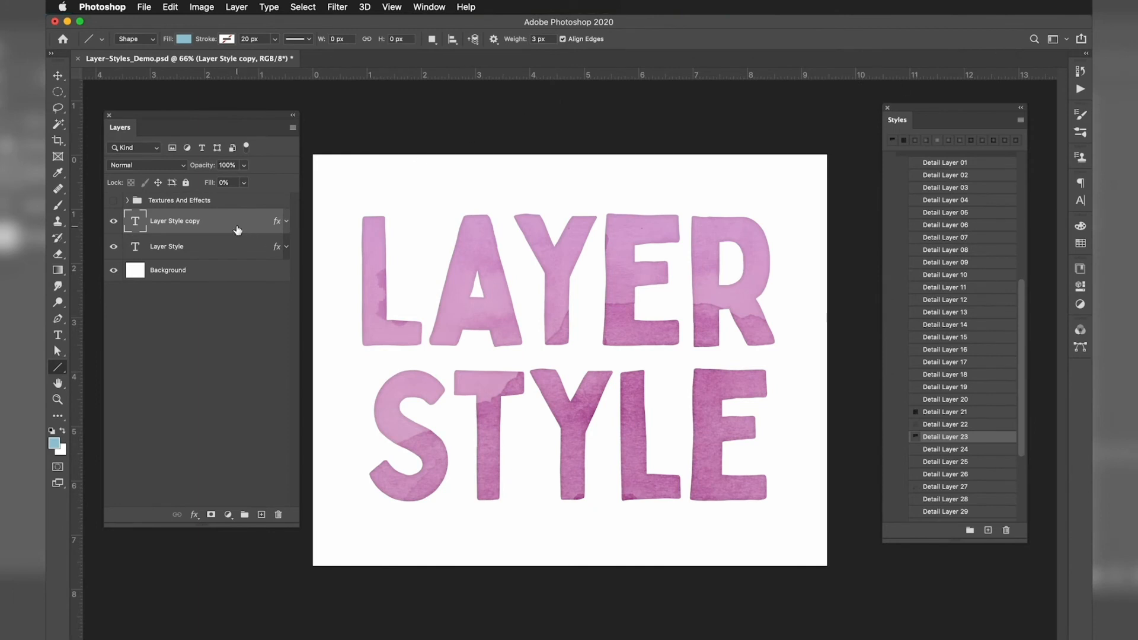
Duplicate the copy as Layer Style copy 2 and give it the Detail Layer 32 style
left_click(260, 515)
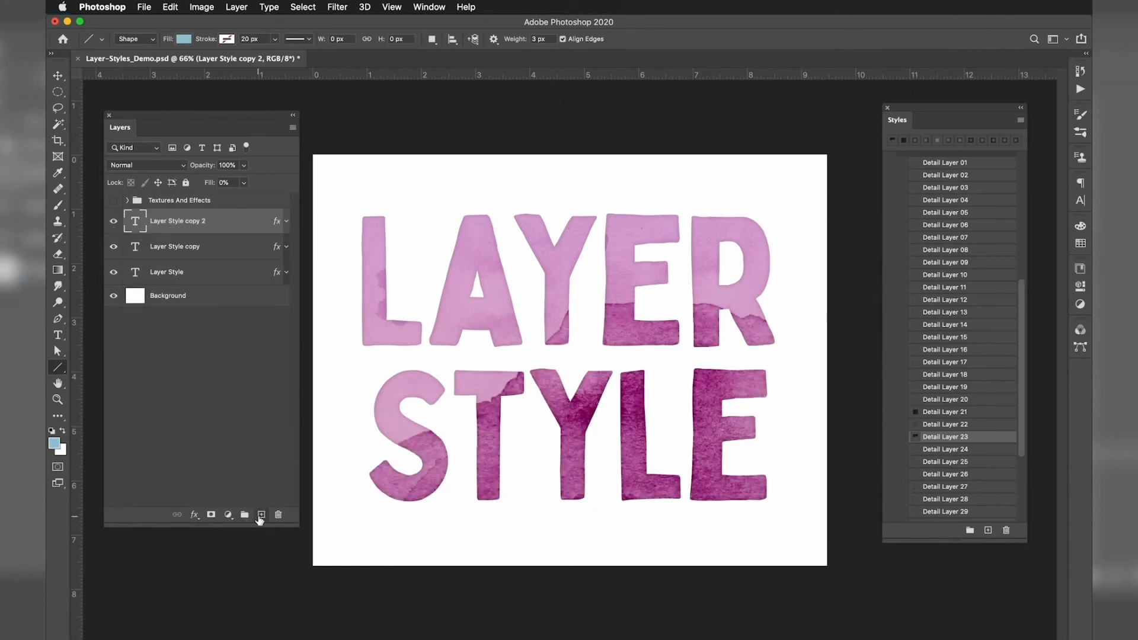
scroll("down", 3)
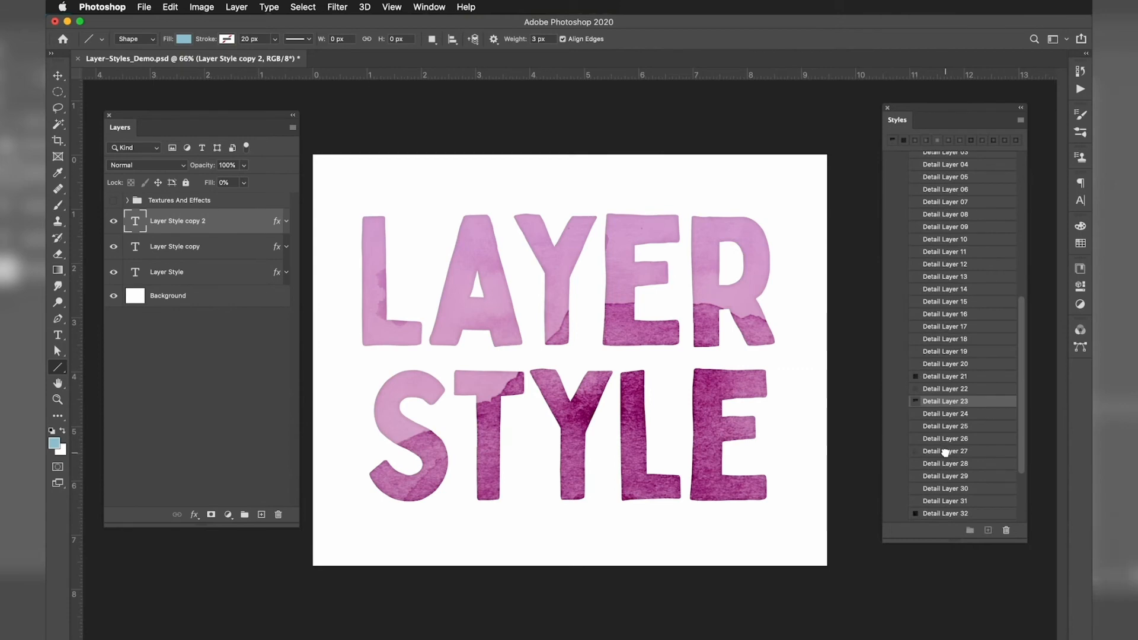
left_click(945, 476)
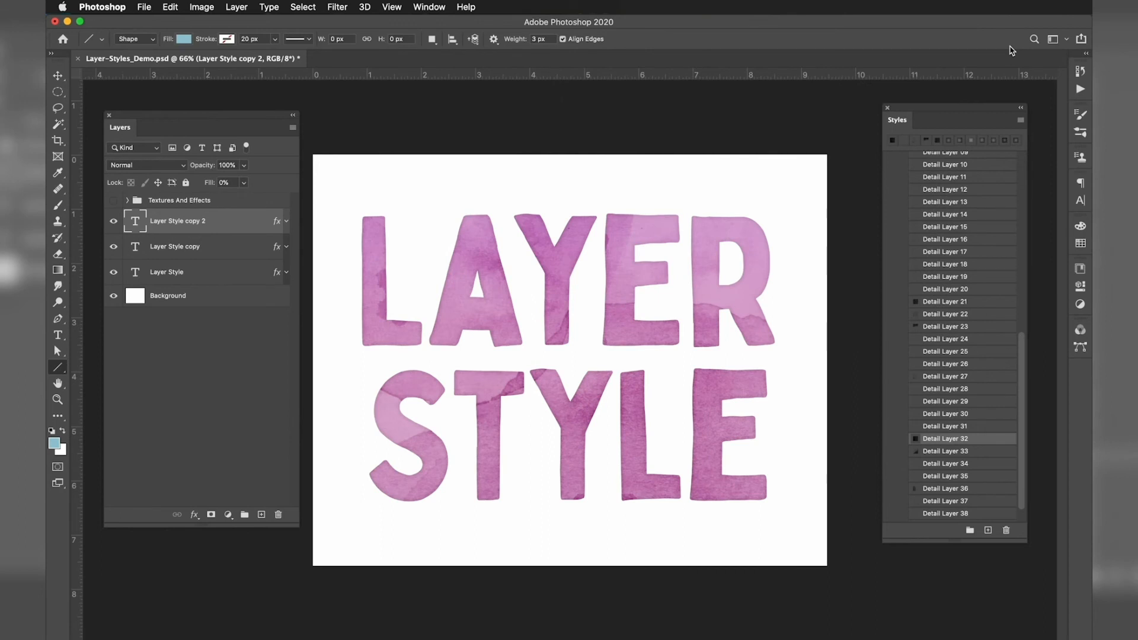
mouse_move(265, 258)
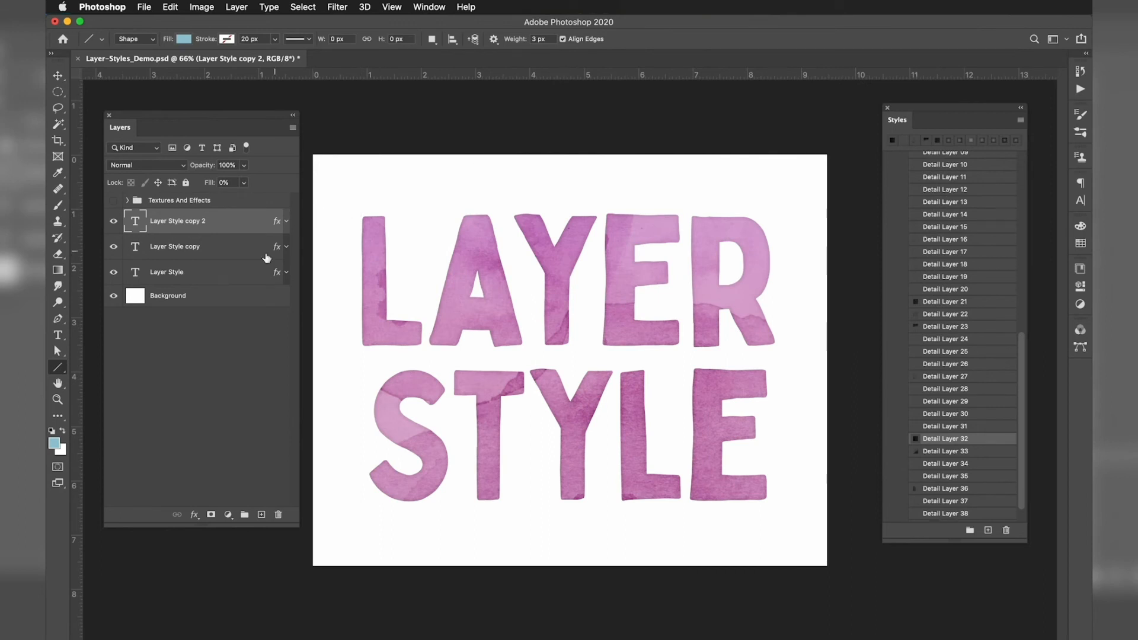
mouse_move(241, 278)
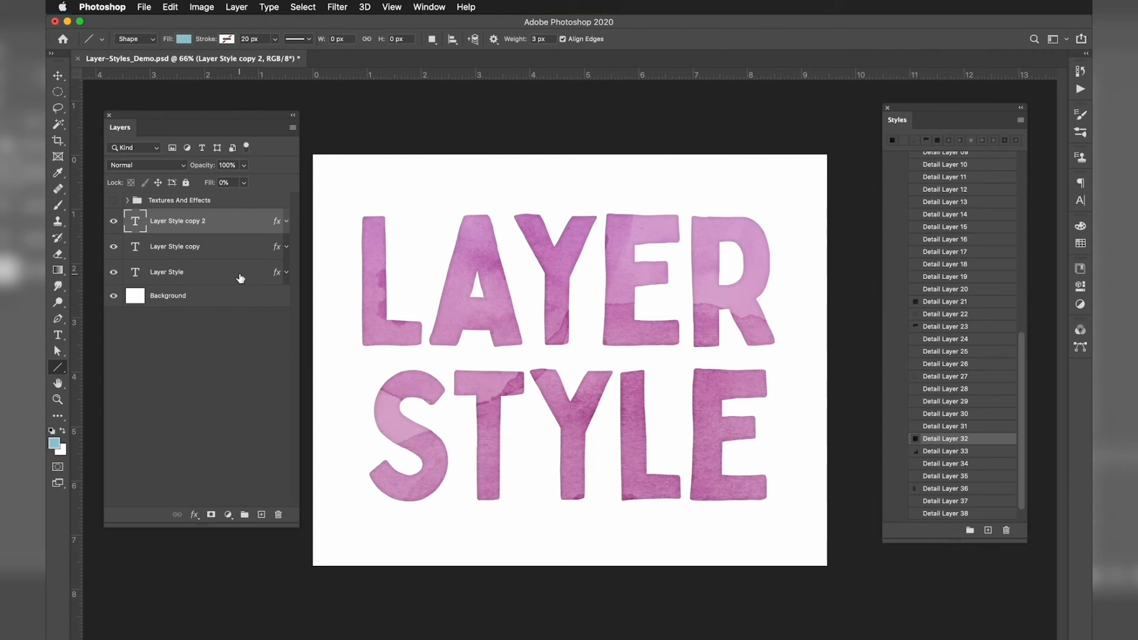
Select the Layer Style copy text layer for editing STYLE to STYLES
left_click(174, 247)
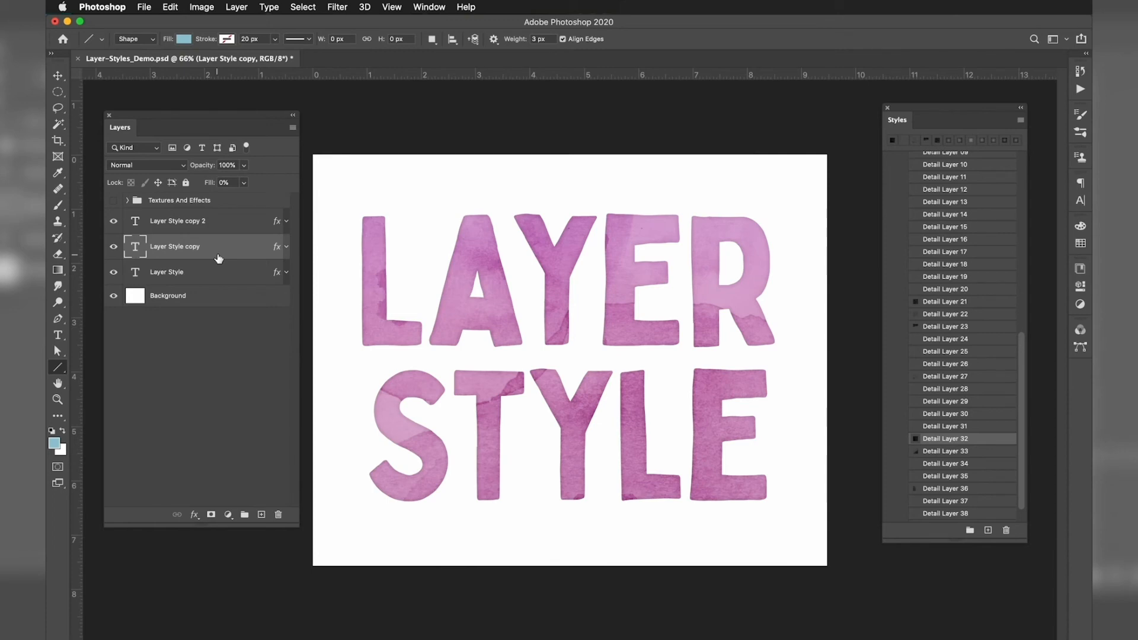
mouse_move(143, 276)
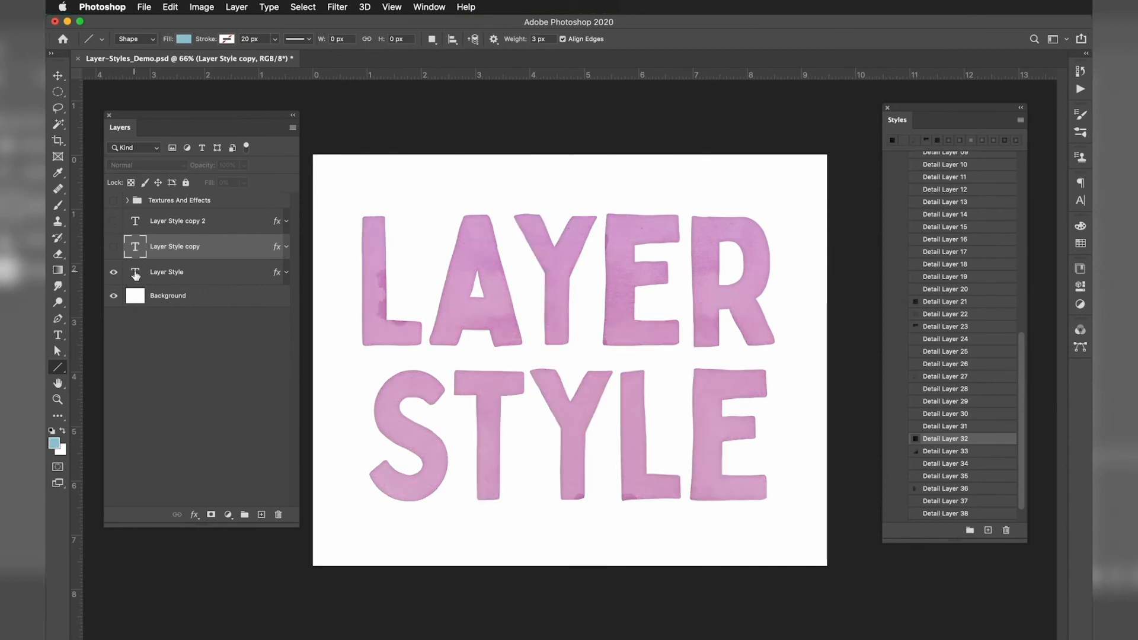
mouse_move(135, 274)
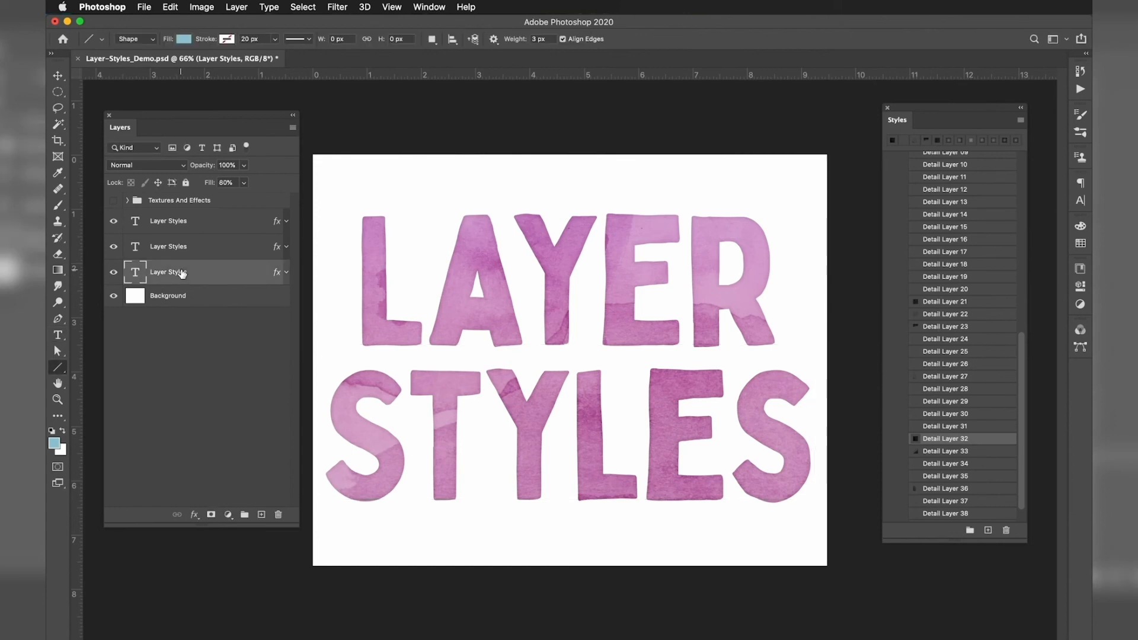
mouse_move(168, 272)
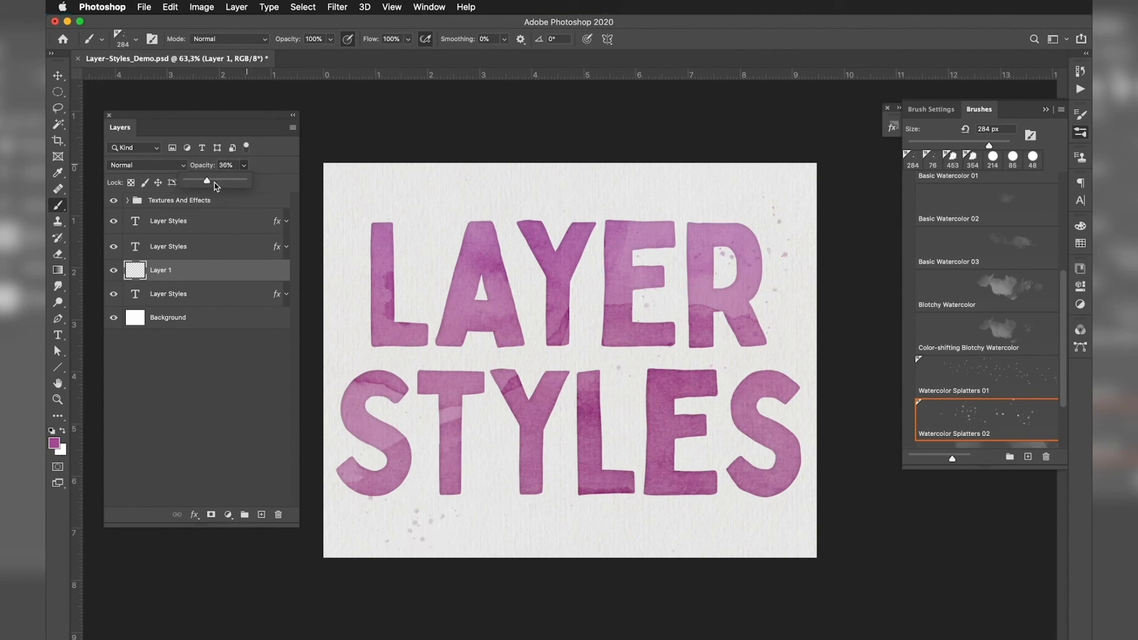
Raise the watercolor splatter Layer 1 opacity to 52%
left_click_drag(207, 180, 216, 181)
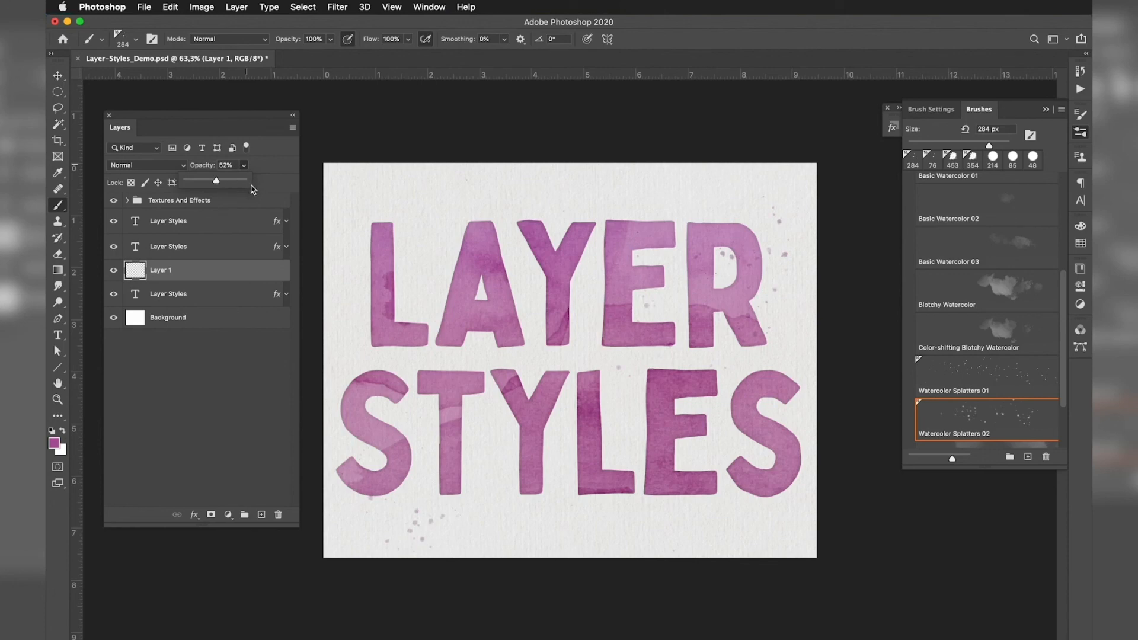